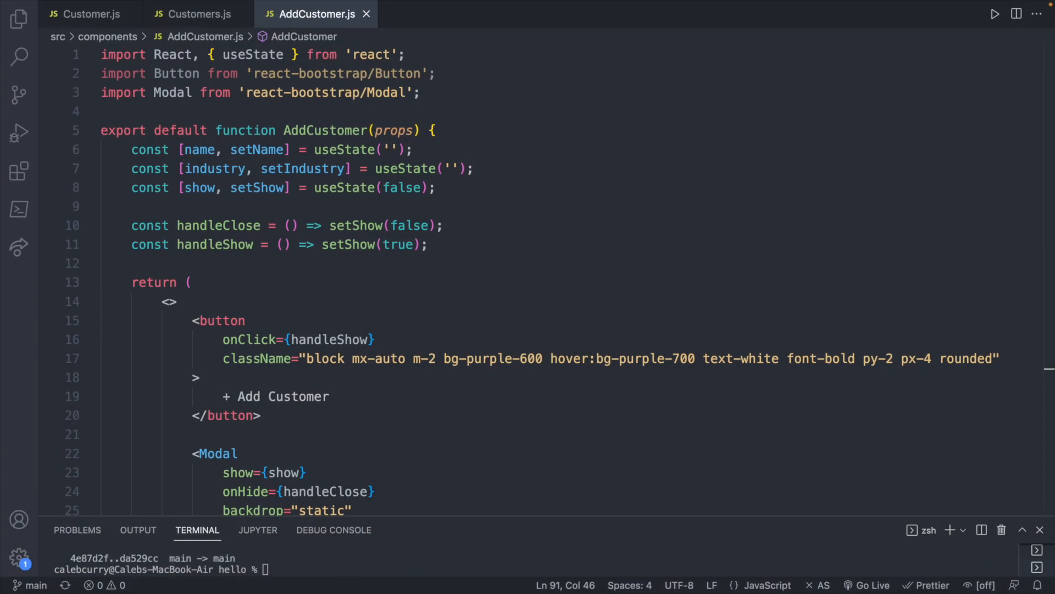
{"action": "mouse_move", "coordinate": [309, 208]}
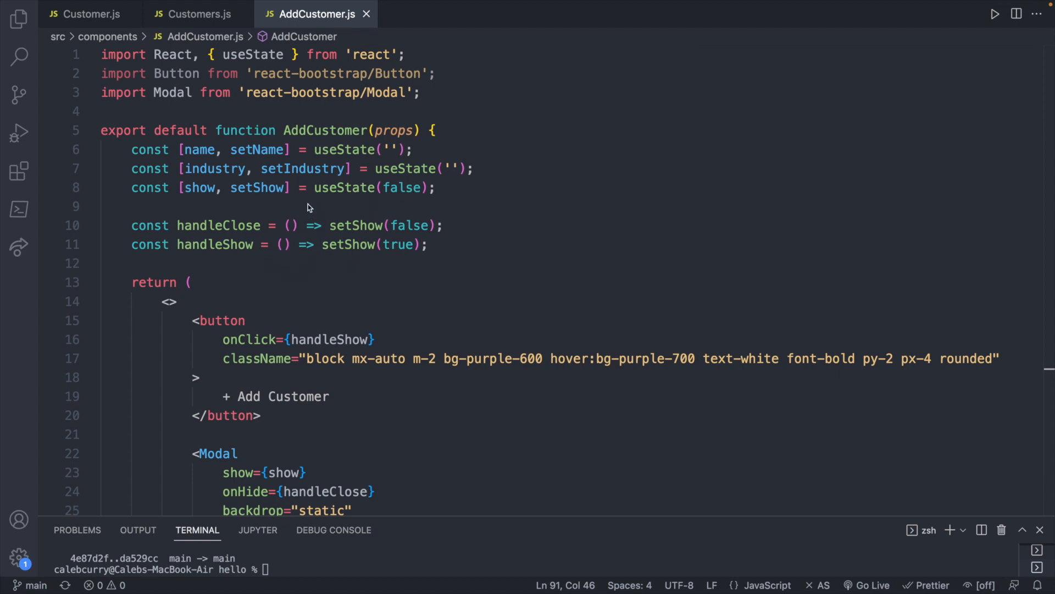
{"action": "mouse_move", "coordinate": [390, 335]}
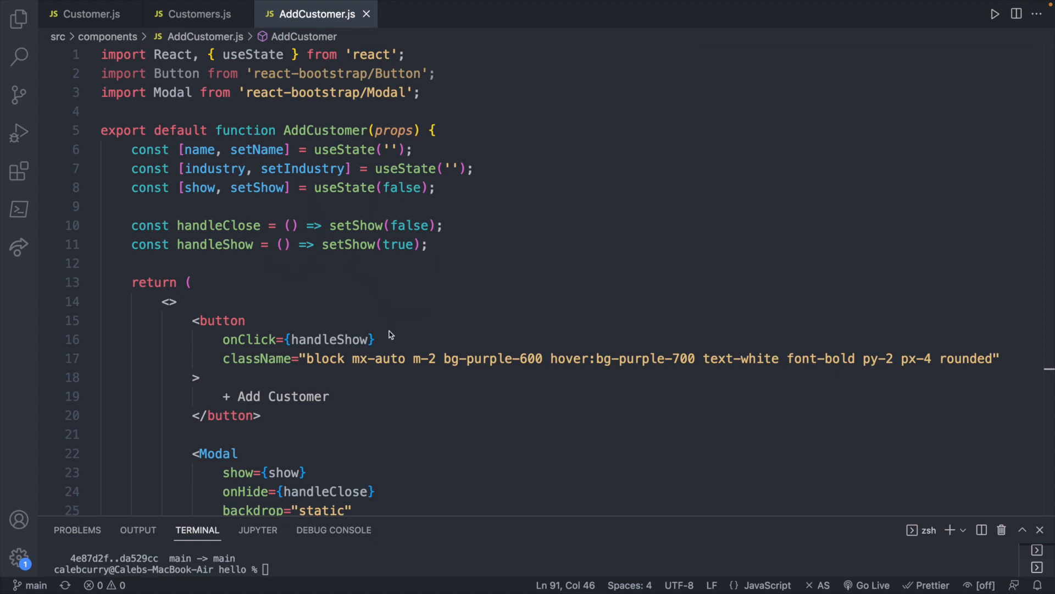
In Customers.js, add a show, setShow useState line duplicated from the customers state
{"action": "scroll", "scroll_direction": "down", "scroll_amount": 3}
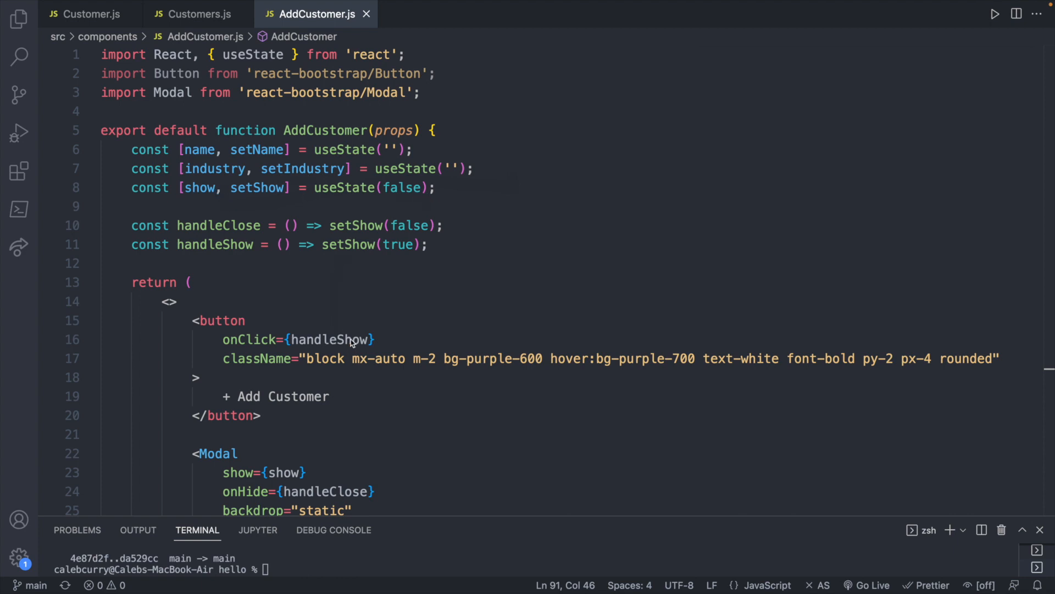
{"action": "mouse_move", "coordinate": [406, 302]}
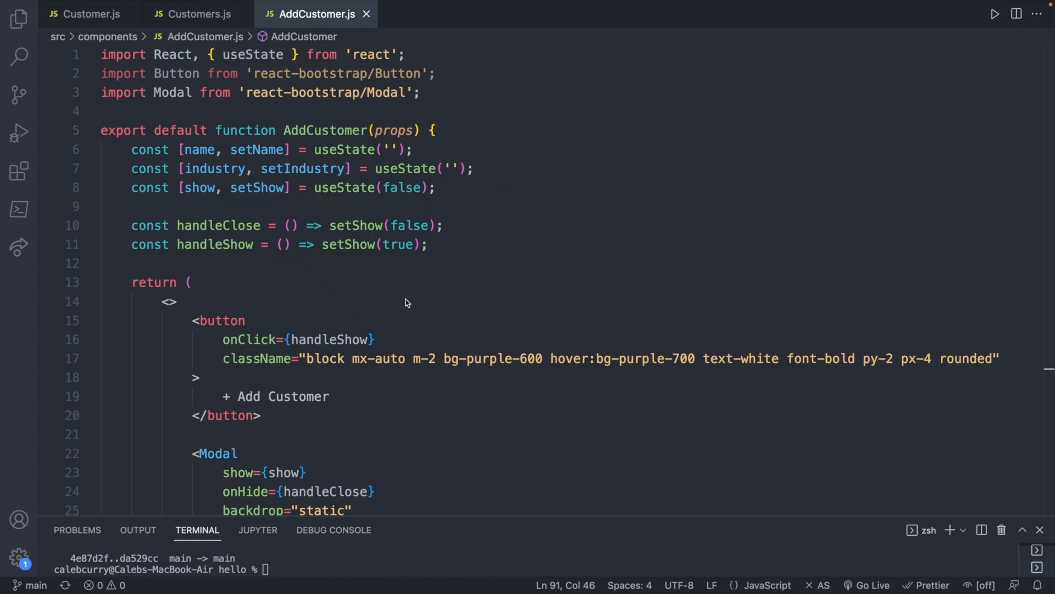
{"action": "mouse_move", "coordinate": [378, 214]}
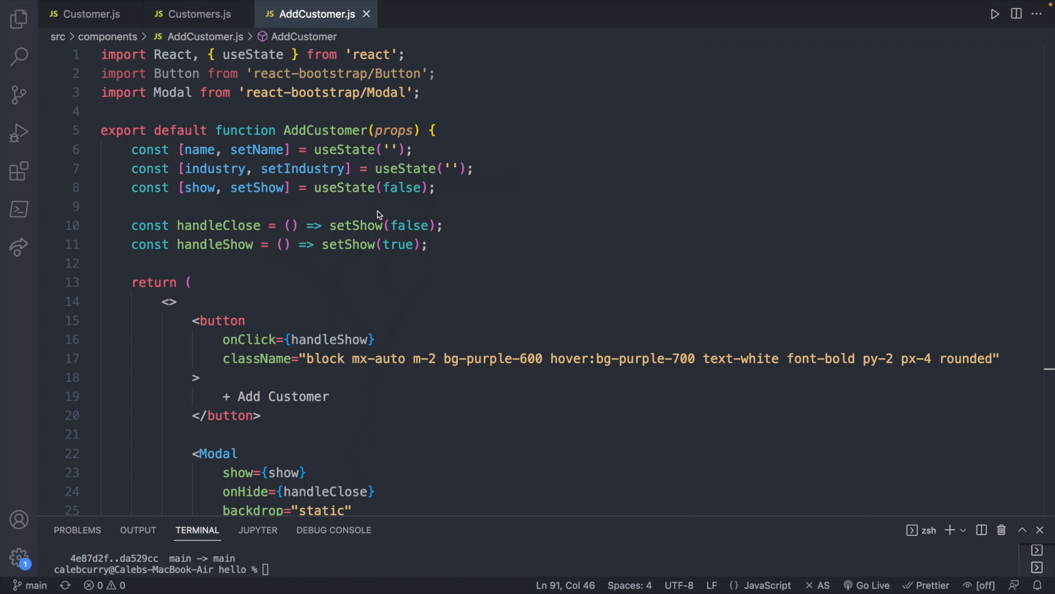
{"action": "scroll", "scroll_direction": "down", "scroll_amount": 3}
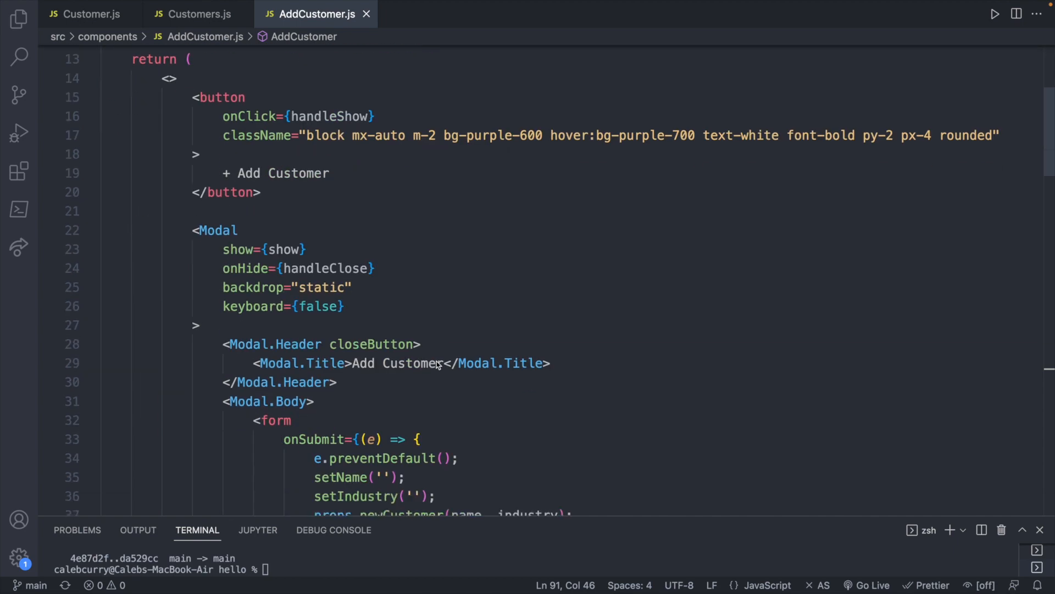
{"action": "scroll", "scroll_direction": "down", "scroll_amount": 3}
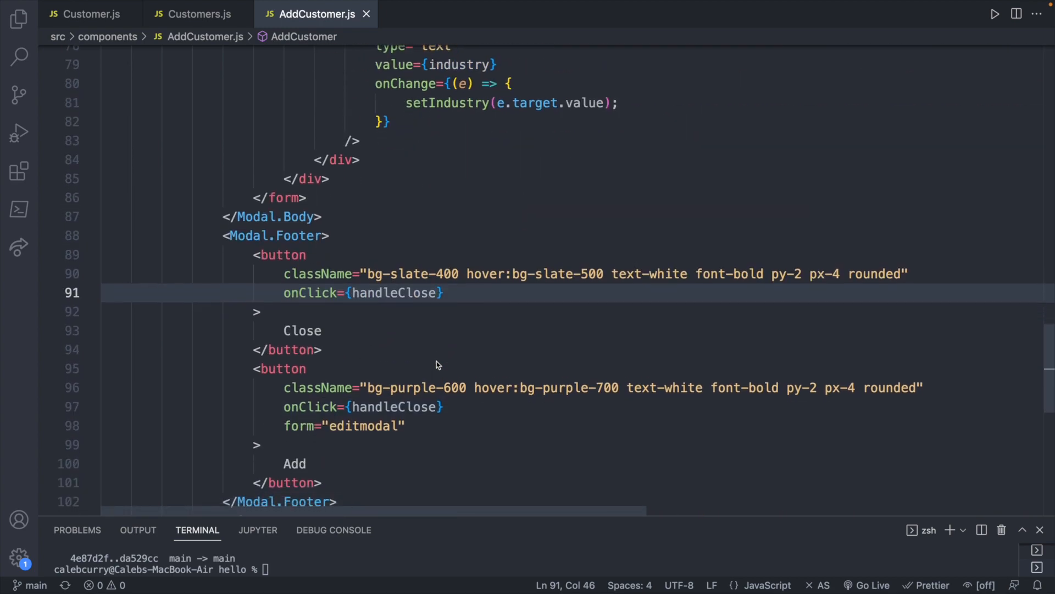
{"action": "scroll", "scroll_direction": "down", "scroll_amount": 3}
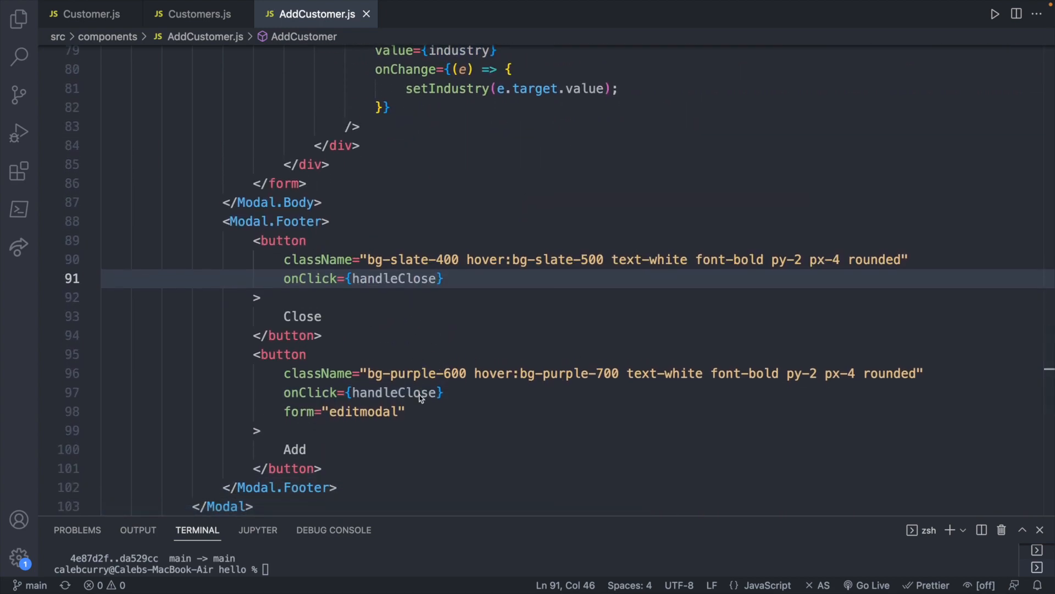
{"action": "mouse_move", "coordinate": [451, 398]}
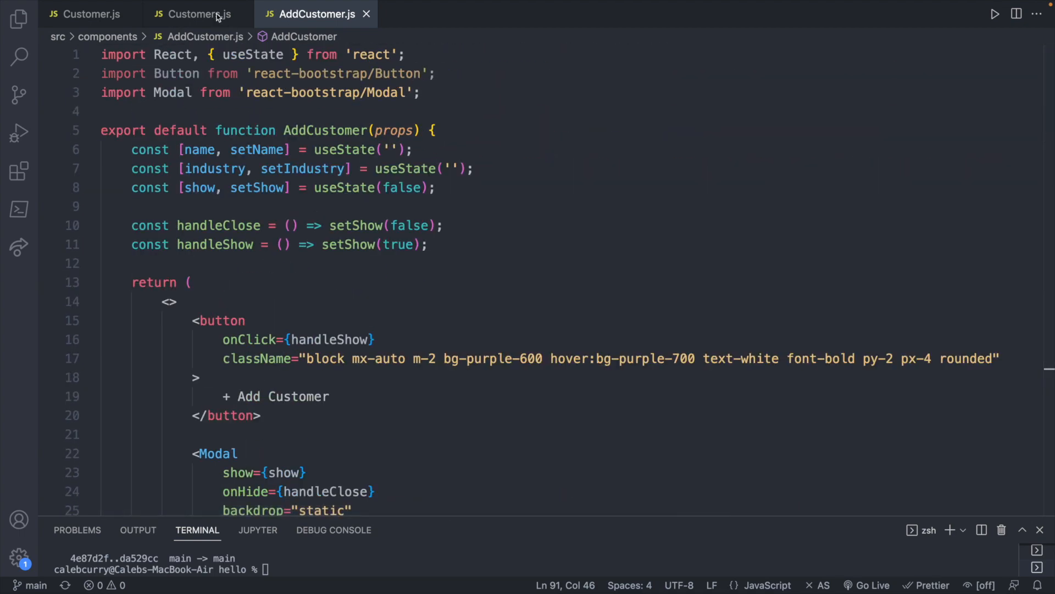
{"action": "left_click", "coordinate": [196, 15]}
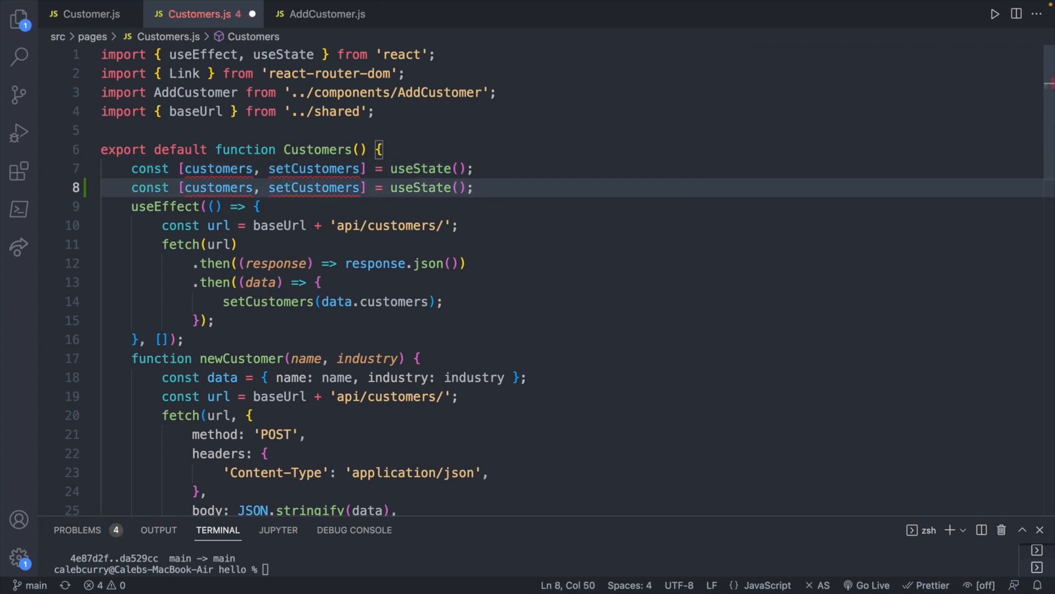
{"action": "double_click", "coordinate": [215, 187]}
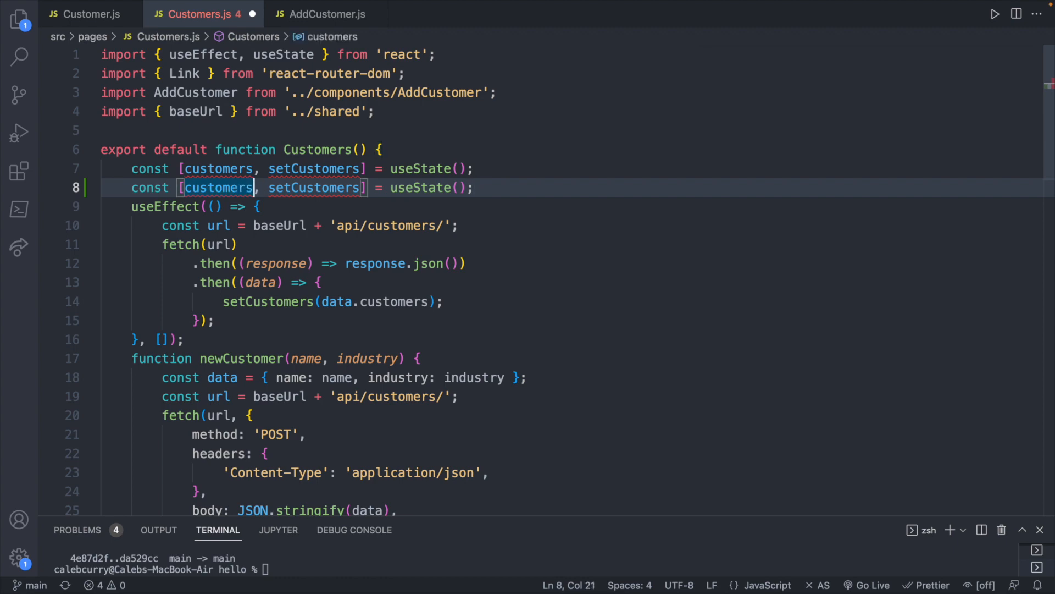
{"action": "type", "text": "show, setSho"}
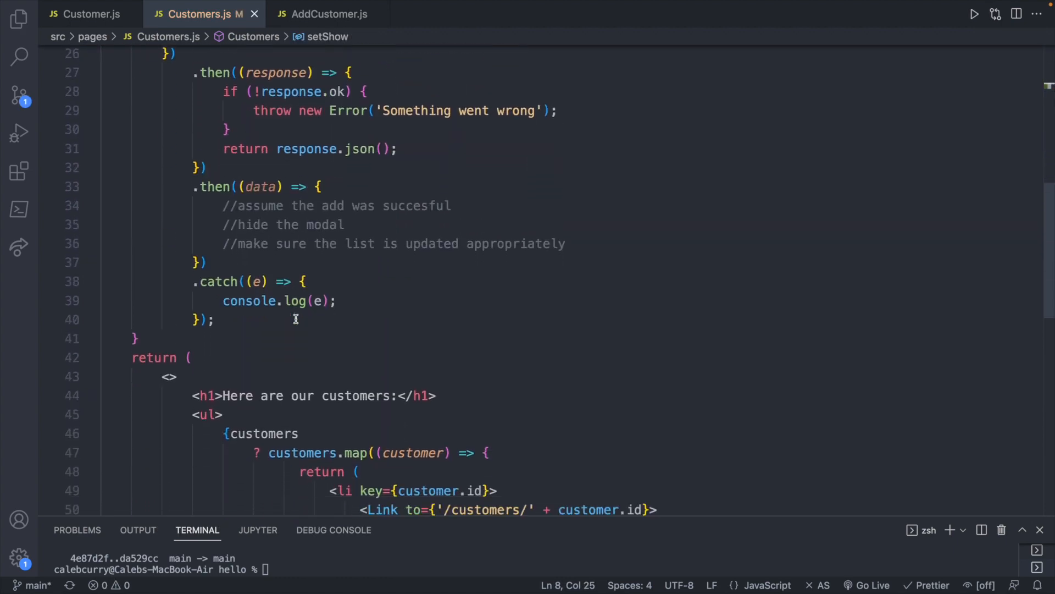
Pass show={show} to <AddCustomer> after the newCustomer prop and save the file
{"action": "scroll", "scroll_direction": "down", "scroll_amount": 3}
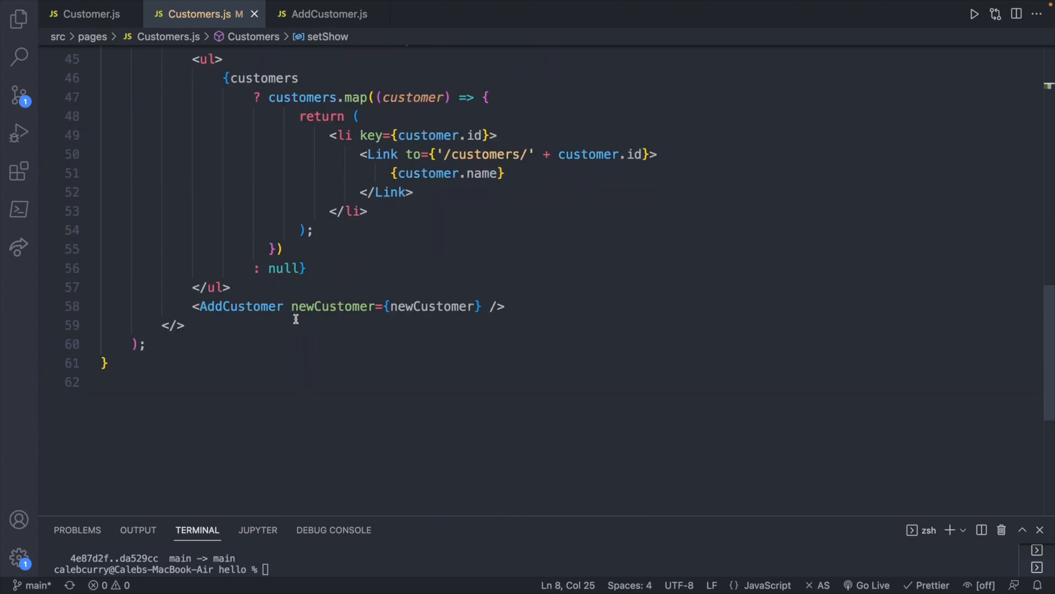
{"action": "mouse_move", "coordinate": [419, 307]}
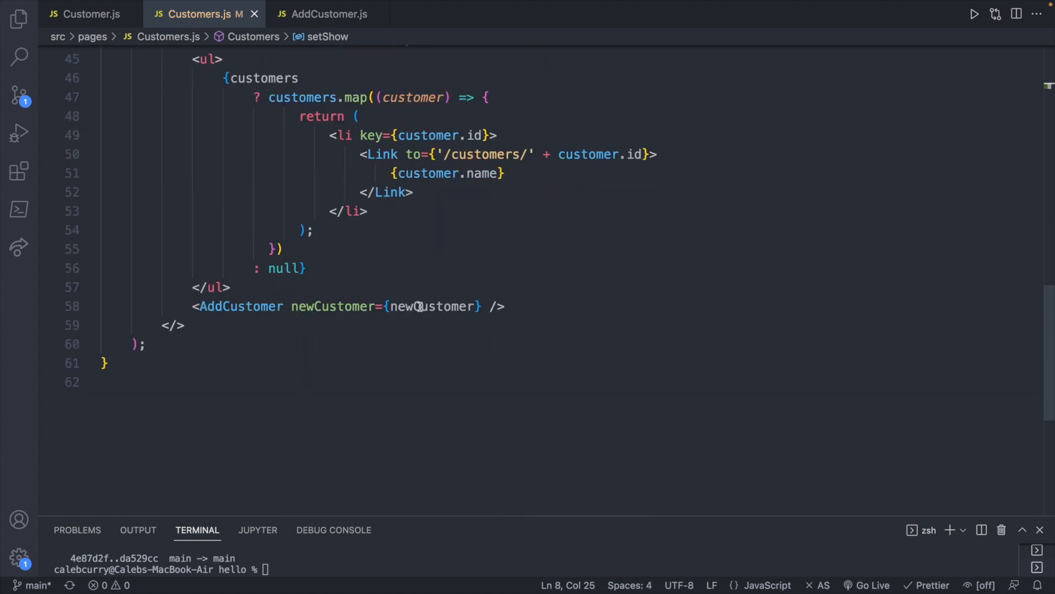
{"action": "left_click", "coordinate": [488, 306]}
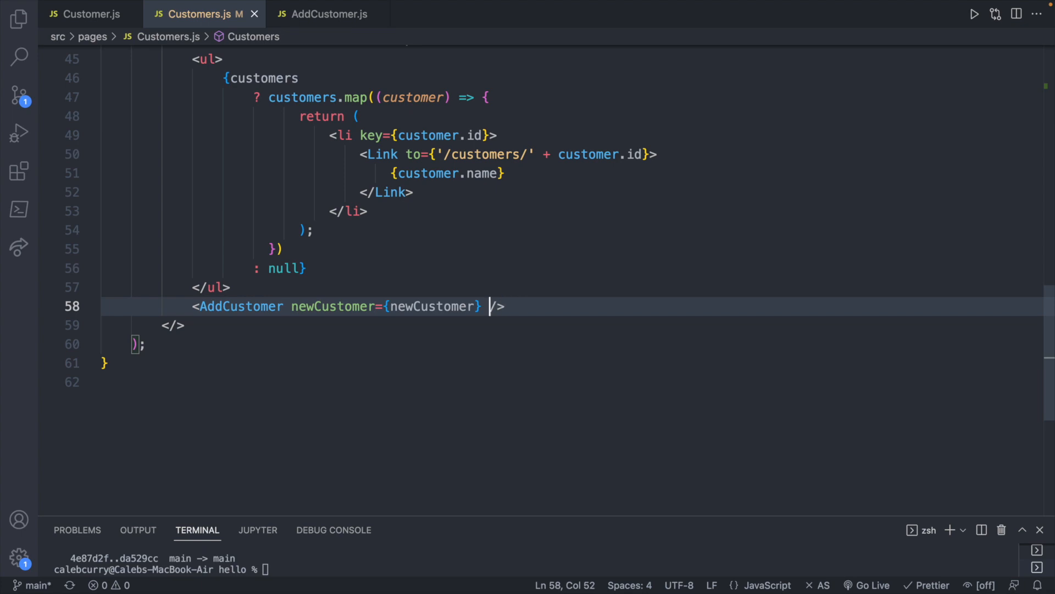
{"action": "type", "text": "show="}
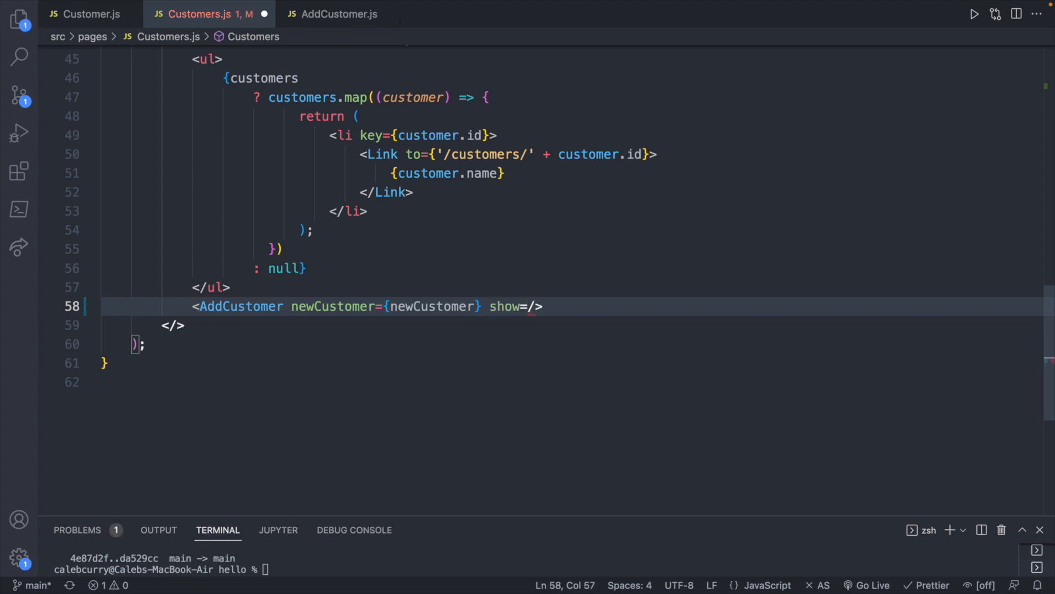
{"action": "type", "text": "{show}"}
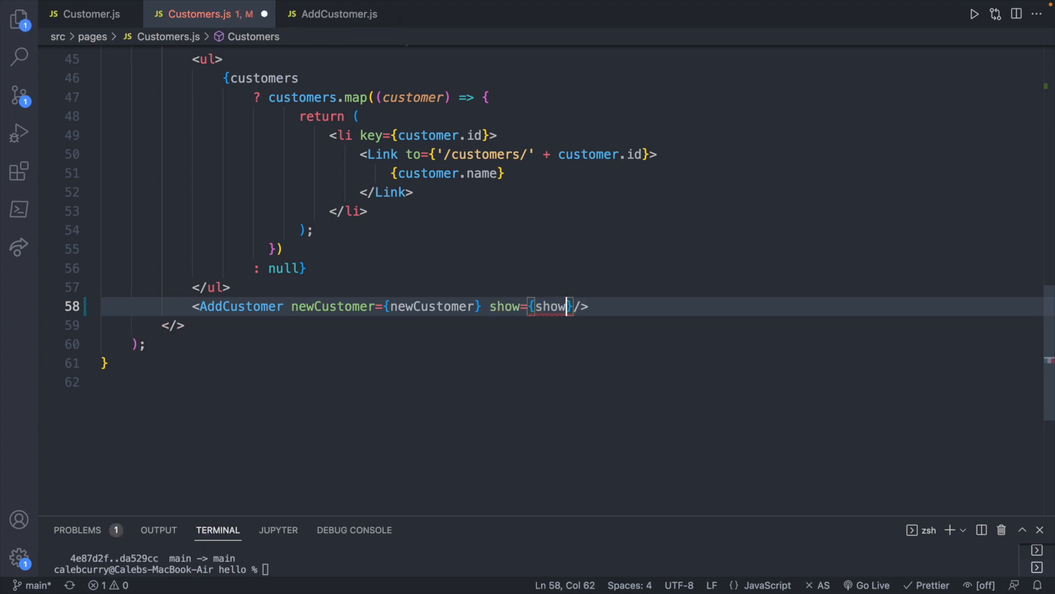
{"action": "key", "text": "Cmd+s"}
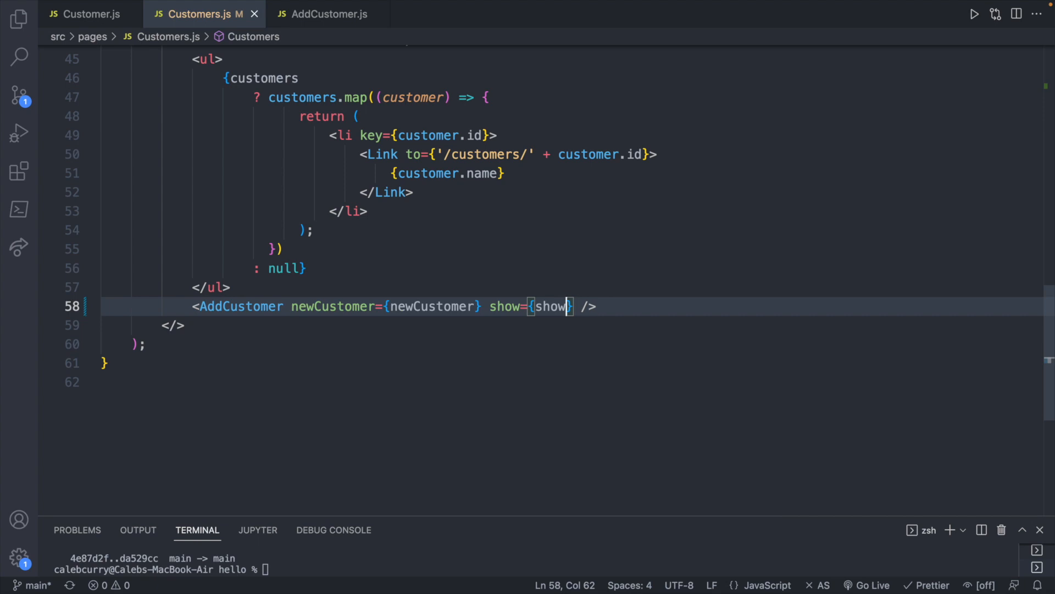
Initialize AddCustomer's show from useState(props.show) and set Customers' show state to true
{"action": "left_click", "coordinate": [328, 14]}
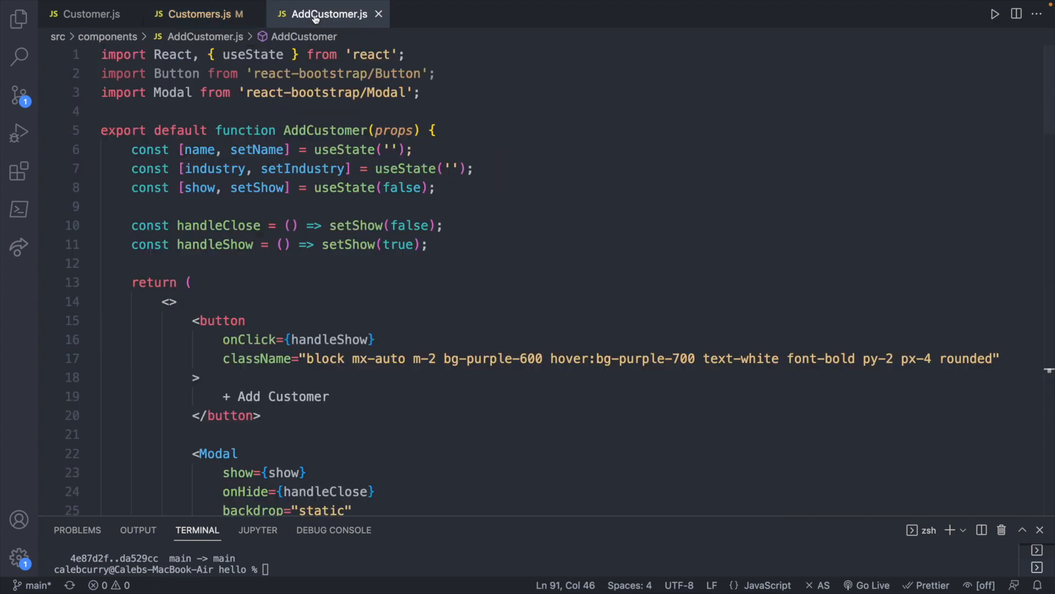
{"action": "mouse_move", "coordinate": [416, 293]}
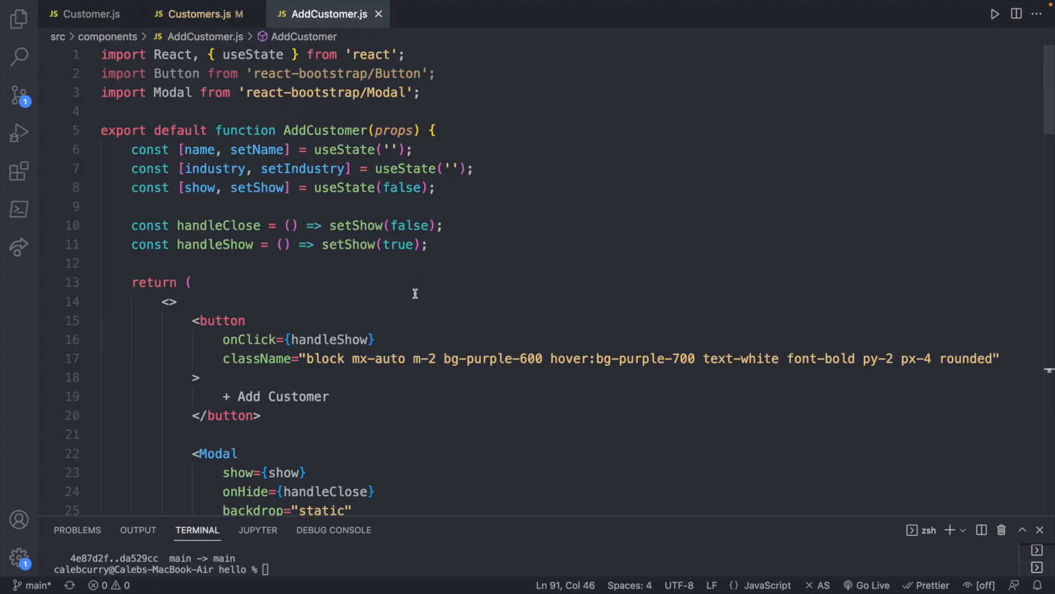
{"action": "left_click", "coordinate": [415, 187]}
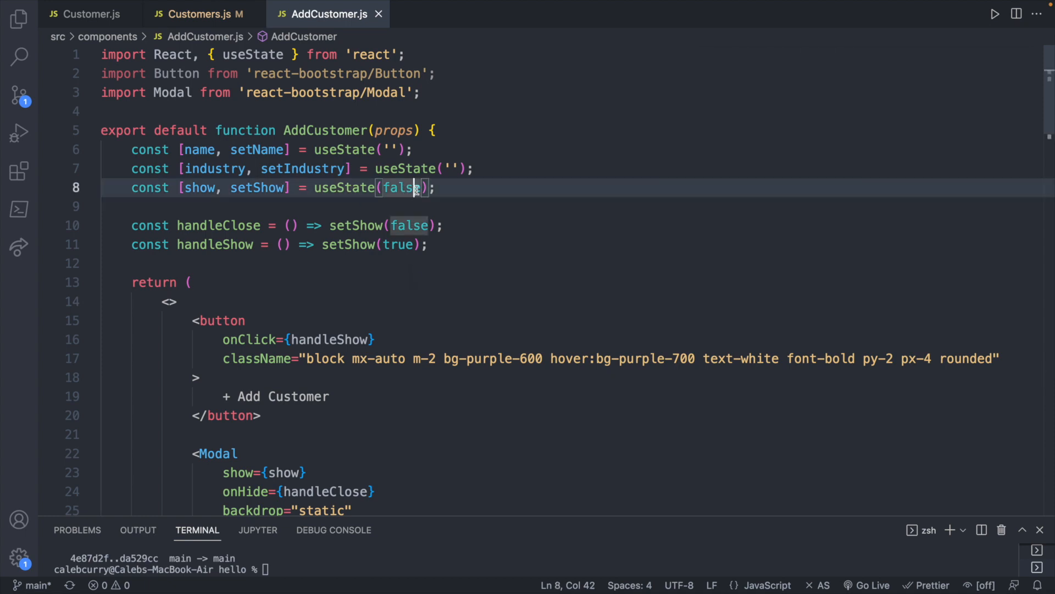
{"action": "type", "text": "p"}
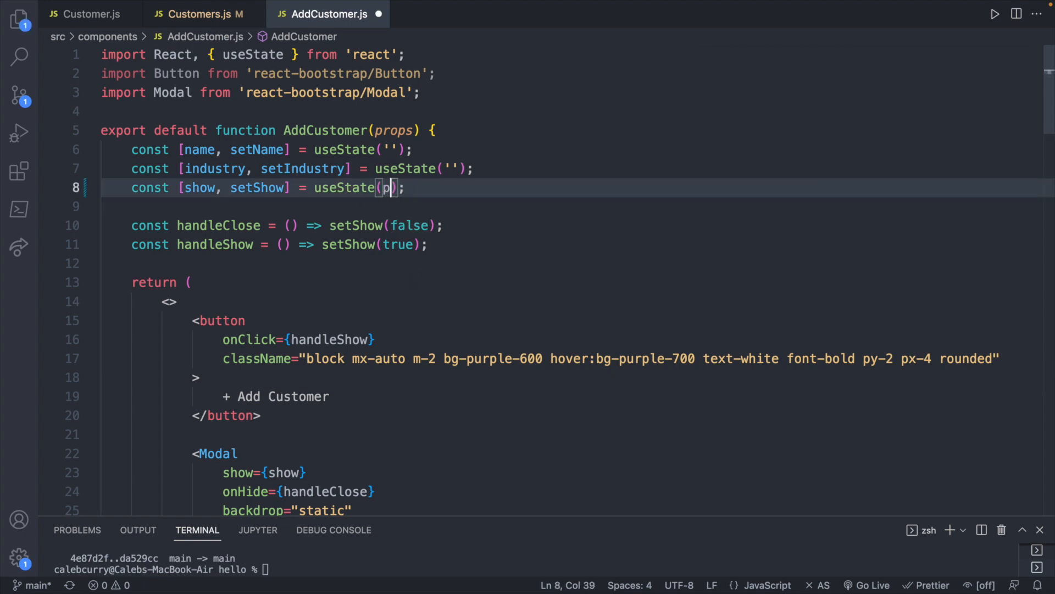
{"action": "type", "text": "rops.show"}
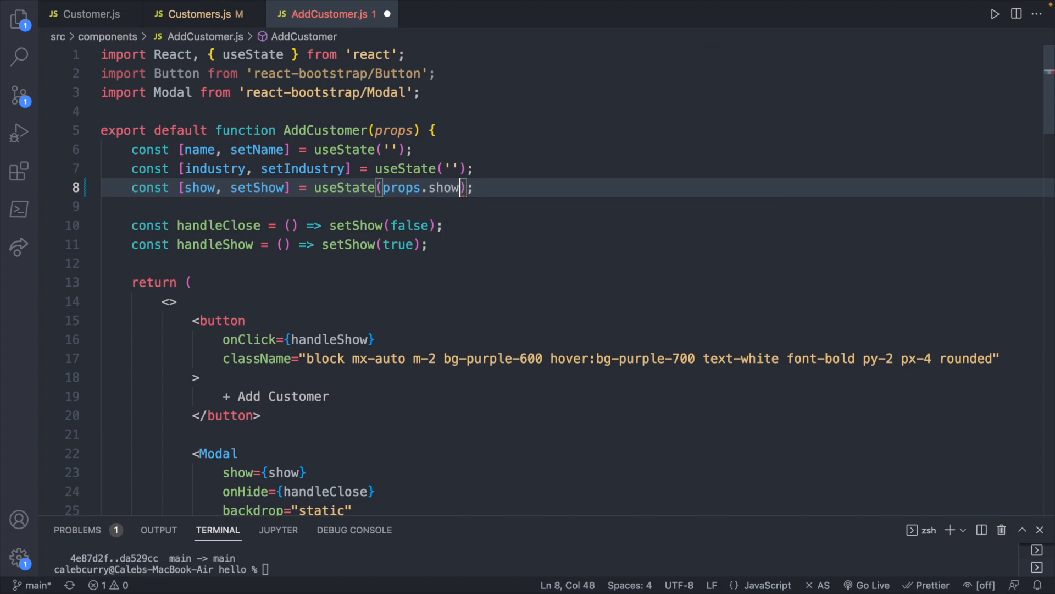
{"action": "left_click", "coordinate": [197, 14]}
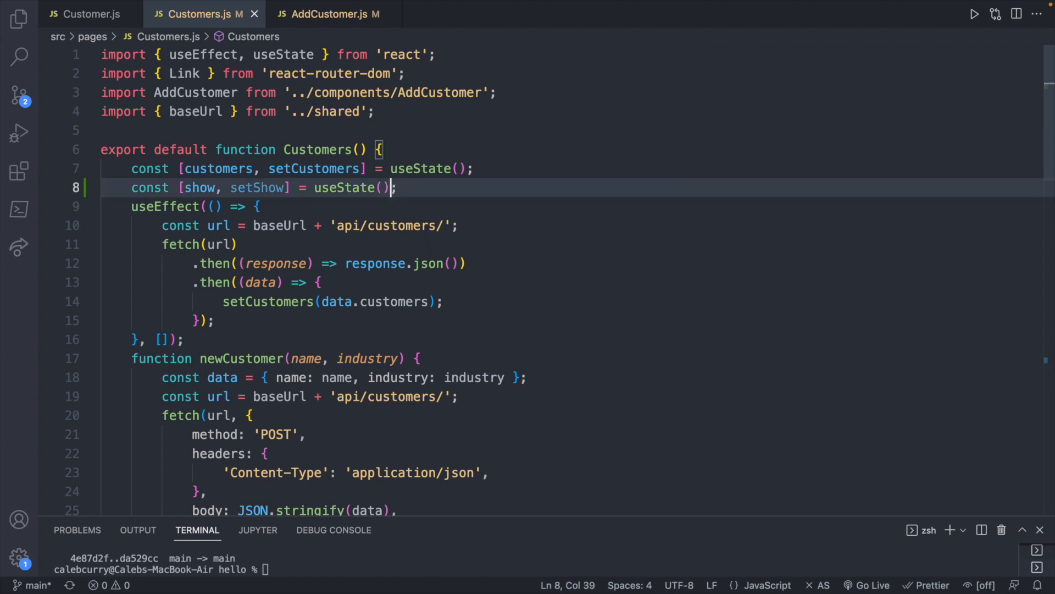
{"action": "type", "text": "true"}
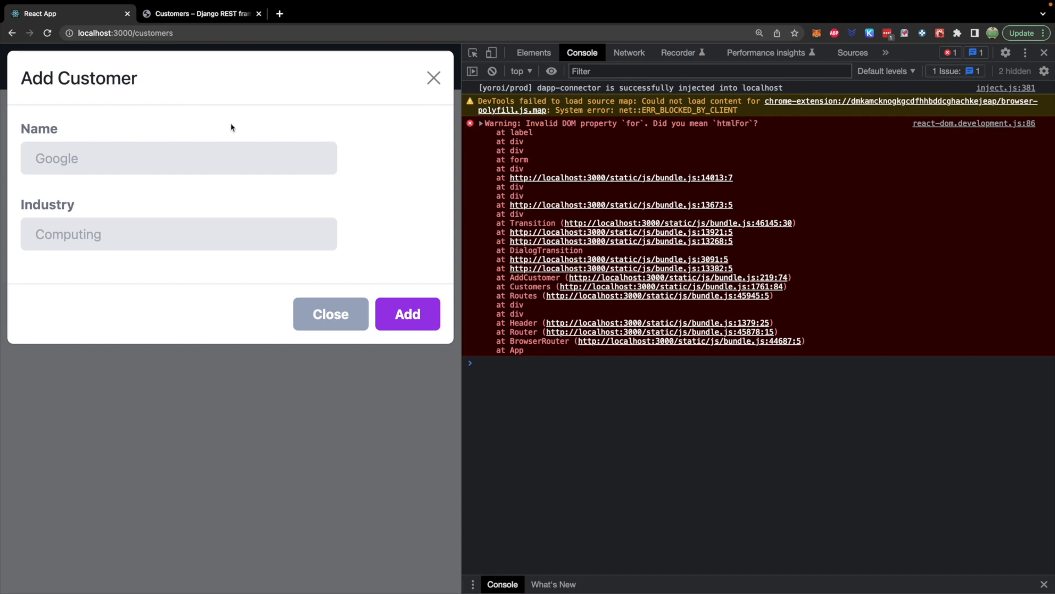
{"action": "mouse_move", "coordinate": [271, 110]}
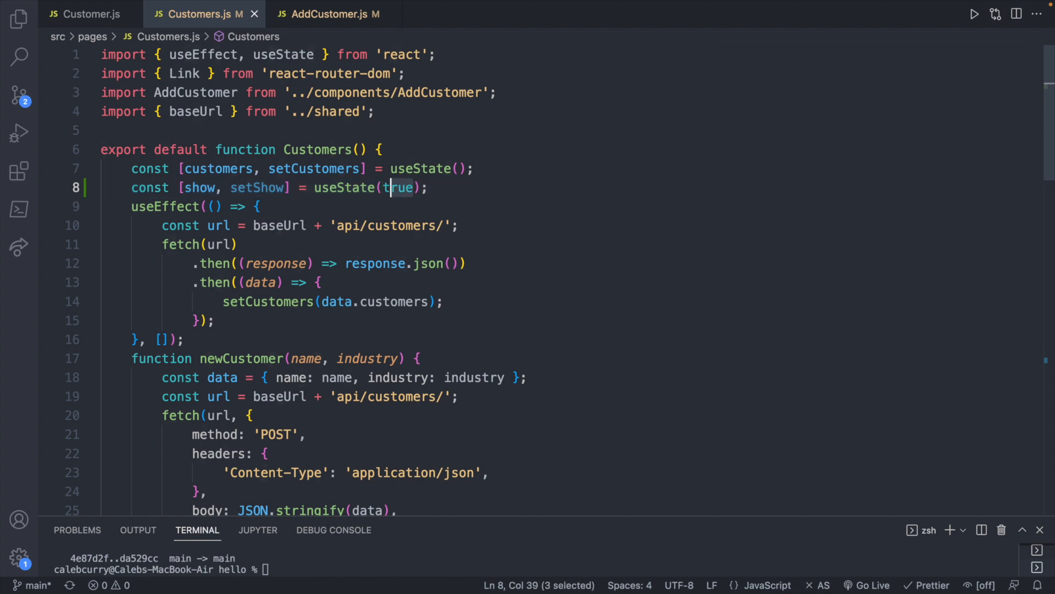
Change the Customers show state's initial value from true to false
{"action": "key", "text": "Delete"}
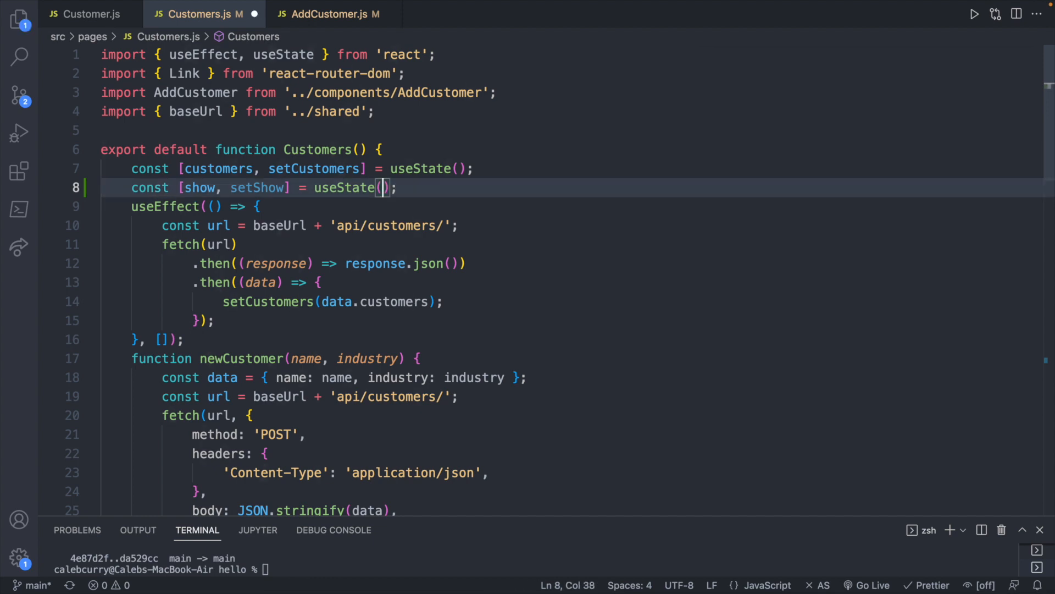
{"action": "type", "text": "fa"}
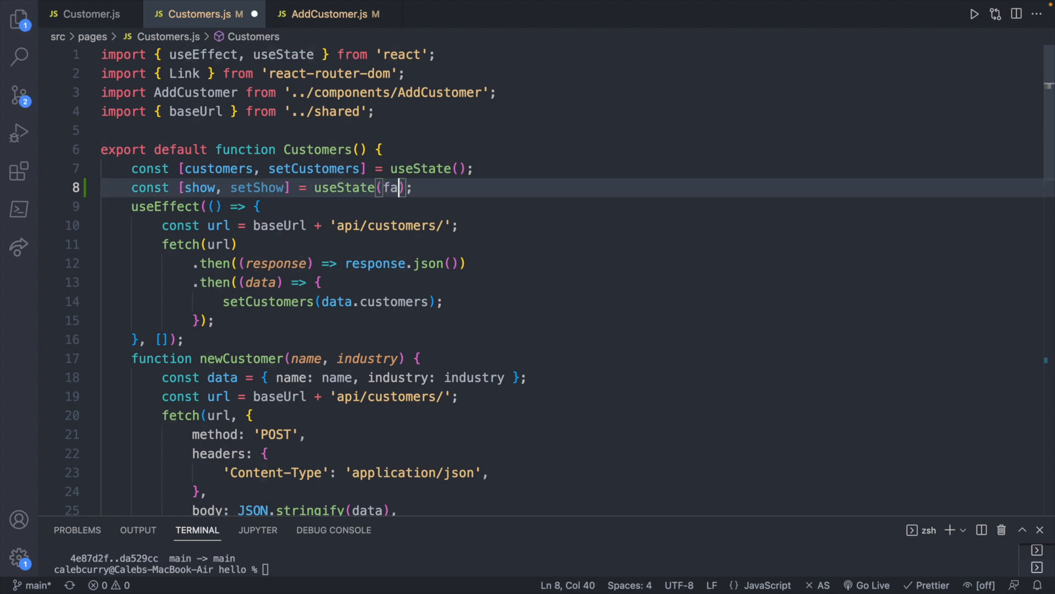
{"action": "type", "text": "lse"}
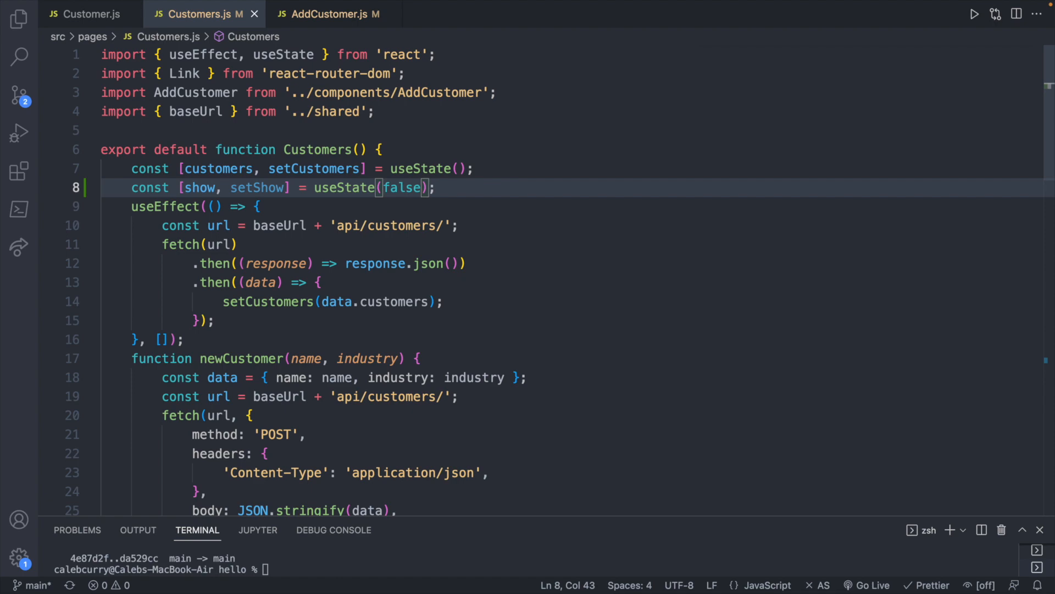
{"action": "scroll", "scroll_direction": "down", "scroll_amount": 3}
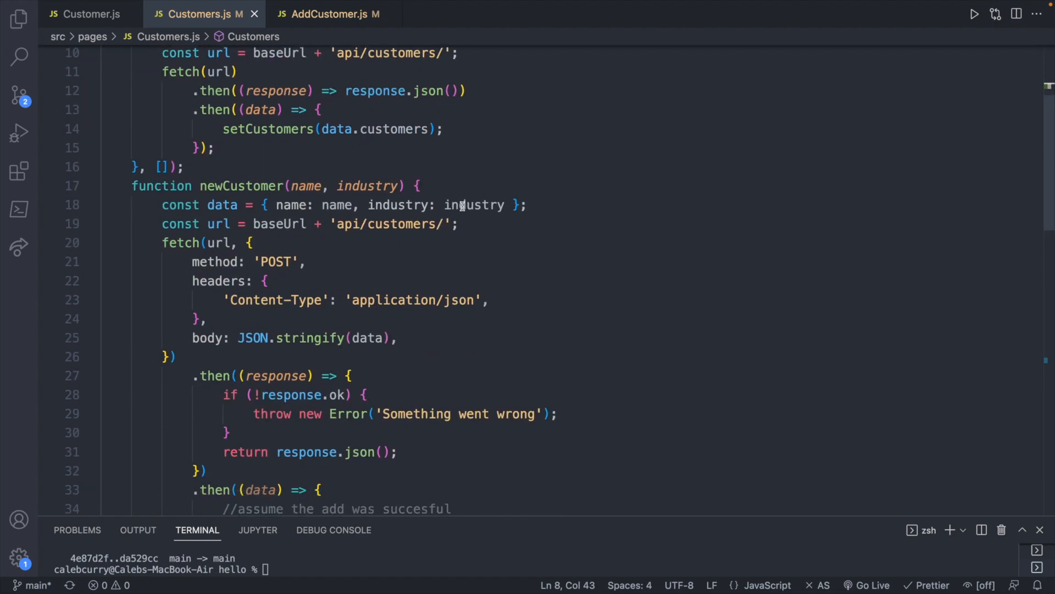
{"action": "scroll", "scroll_direction": "down", "scroll_amount": 3}
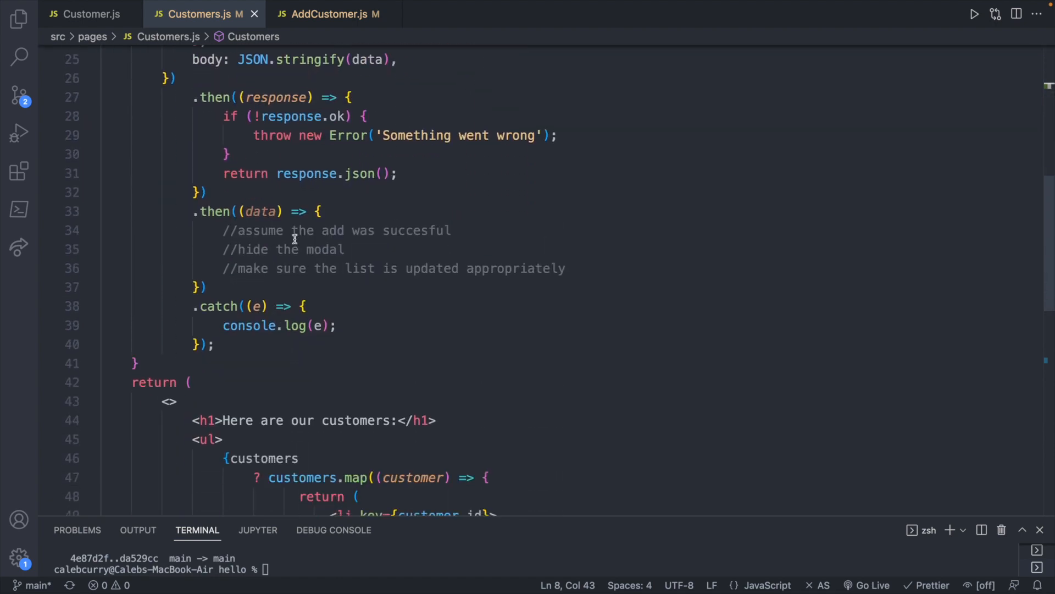
{"action": "mouse_move", "coordinate": [332, 233]}
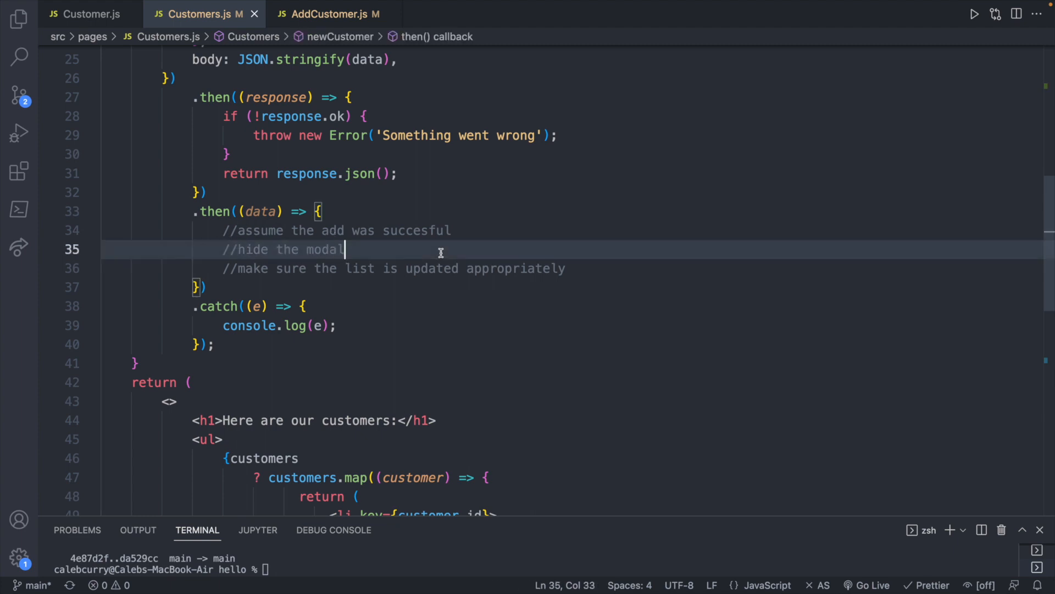
In AddCustomer.js, use show={props.show} on the Modal and onClick={props.toggleShow} on the button
{"action": "left_click", "coordinate": [321, 15]}
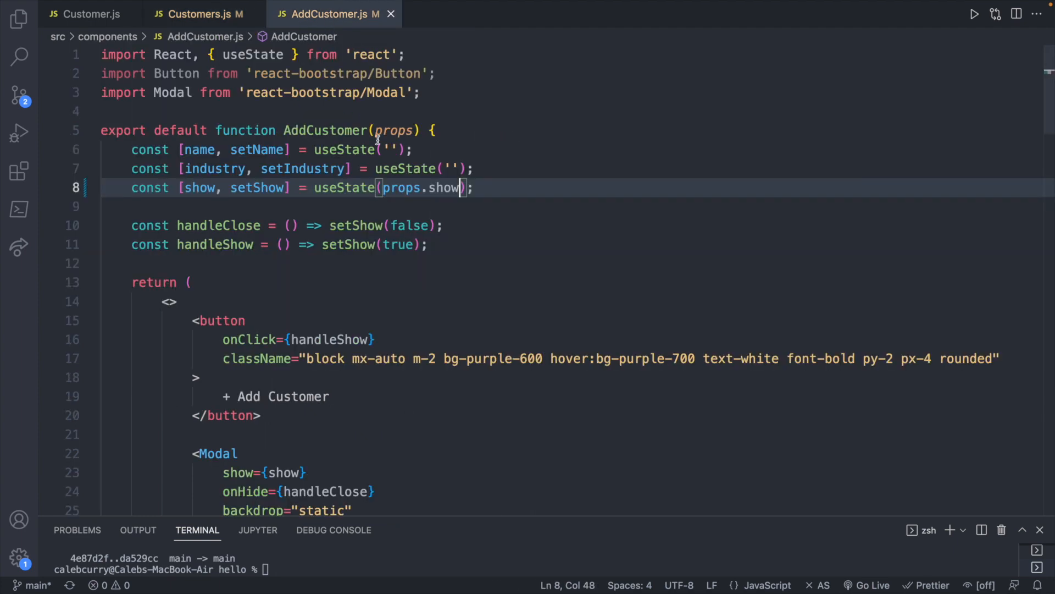
{"action": "scroll", "scroll_direction": "down", "scroll_amount": 3}
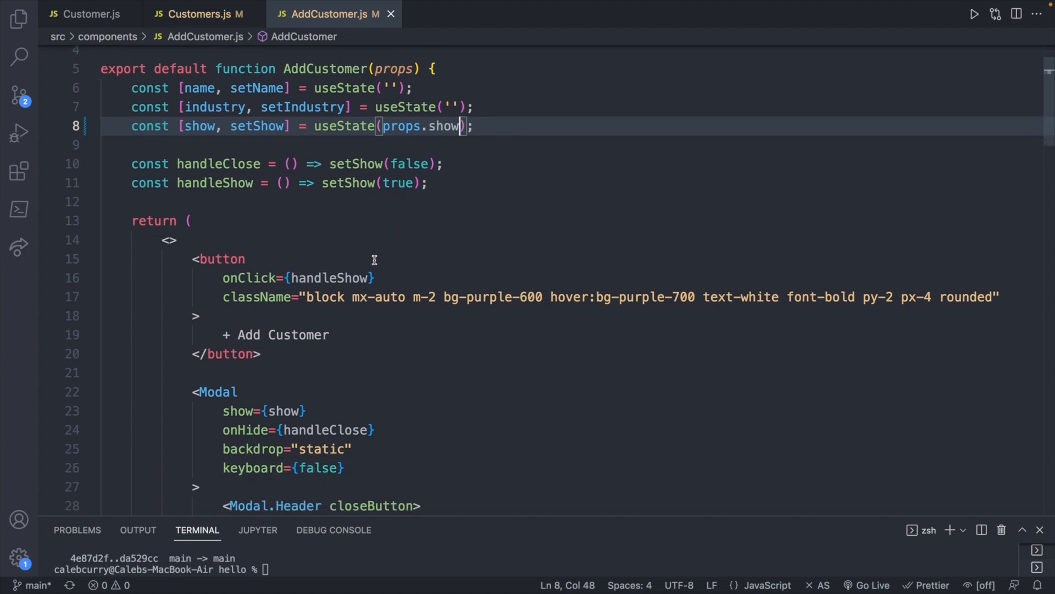
{"action": "scroll", "scroll_direction": "down", "scroll_amount": 3}
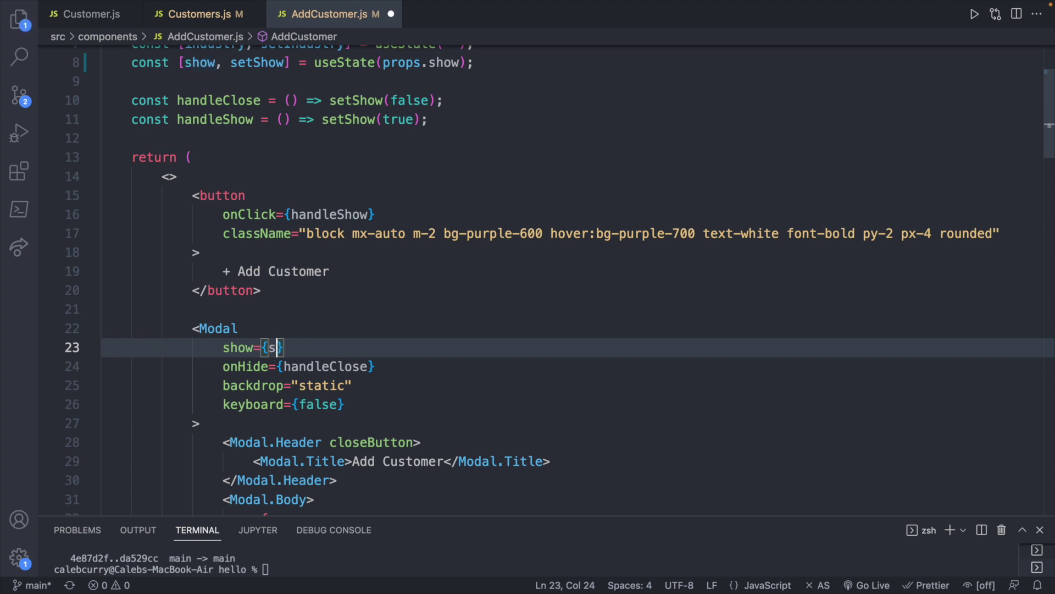
{"action": "key", "text": "Backspace"}
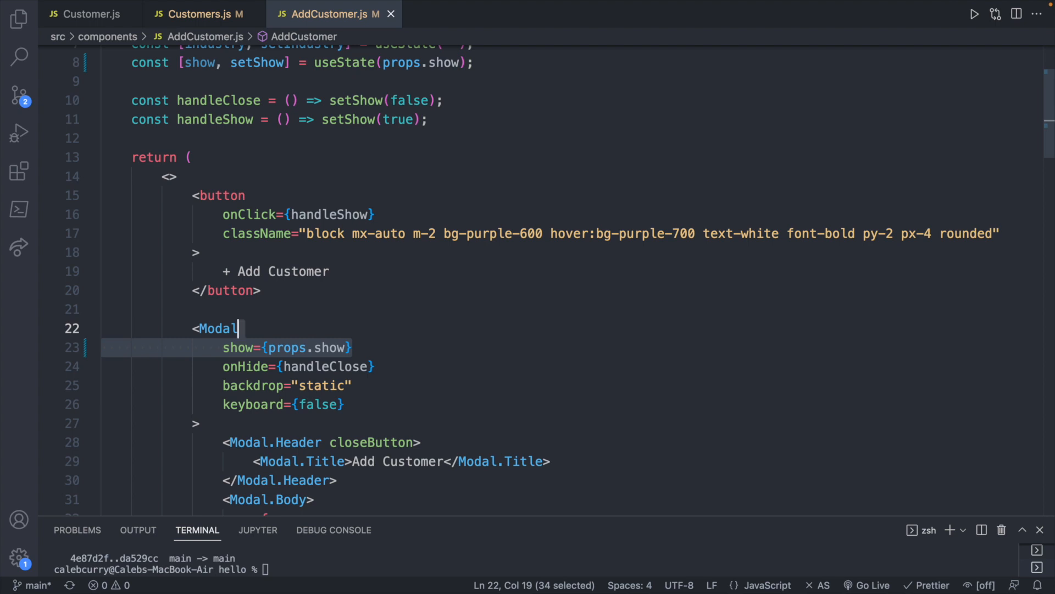
{"action": "scroll", "scroll_direction": "down", "scroll_amount": 3}
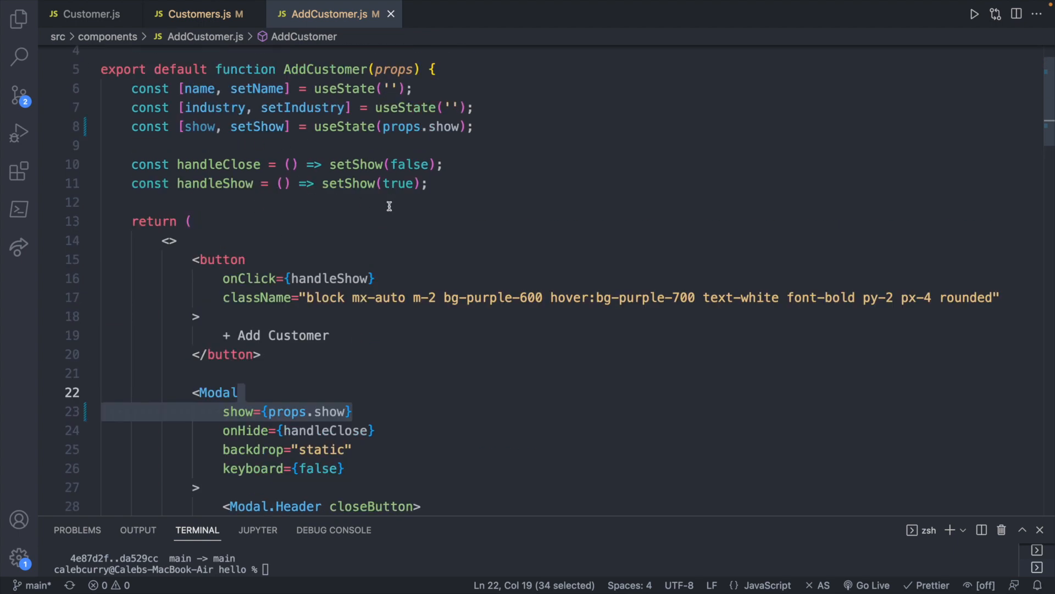
{"action": "left_click", "coordinate": [367, 279]}
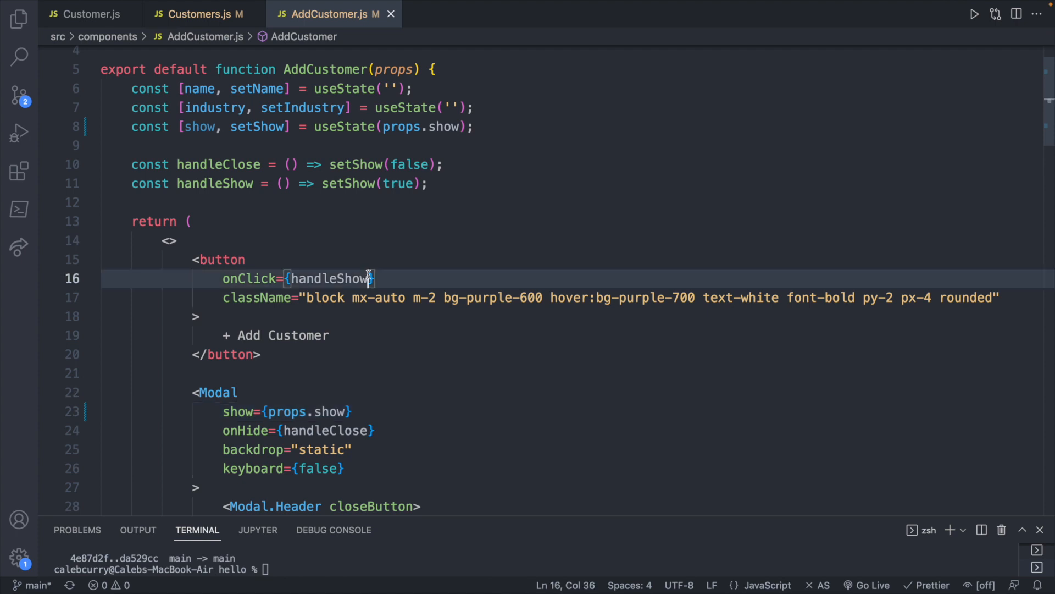
{"action": "double_click", "coordinate": [330, 280]}
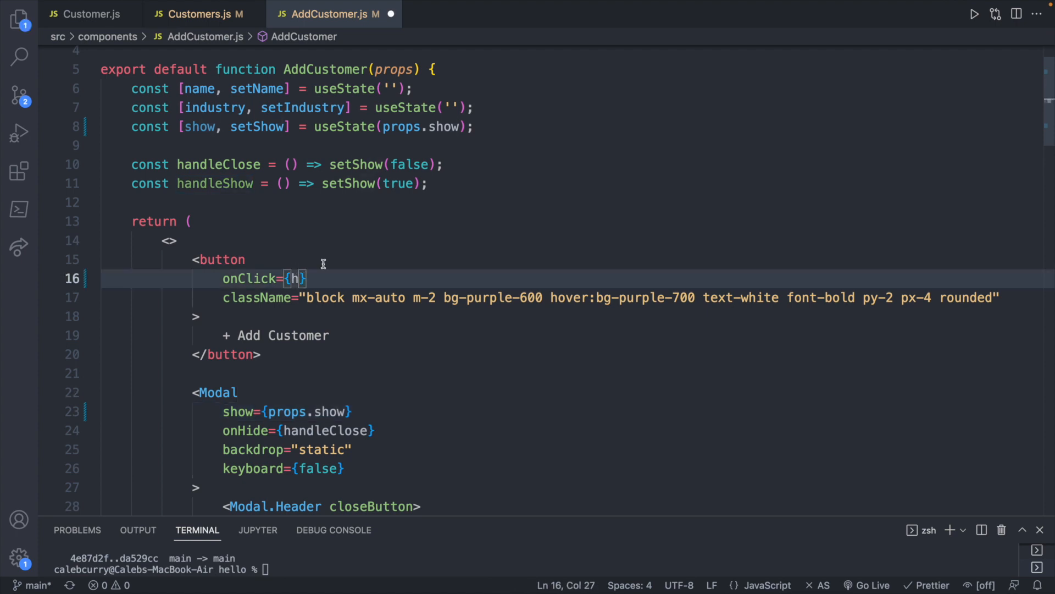
{"action": "type", "text": "props."}
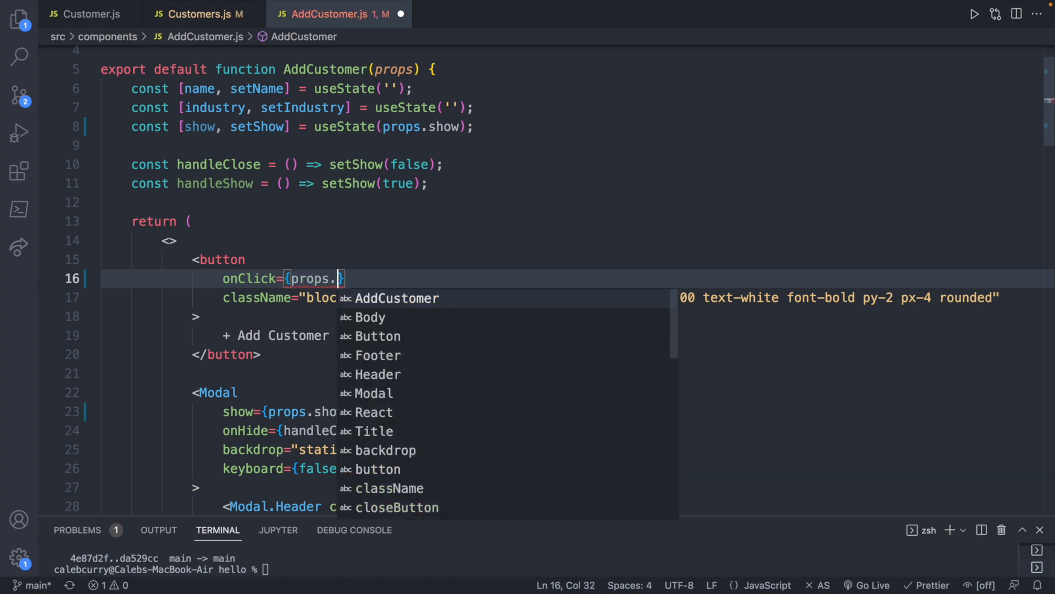
{"action": "type", "text": "toggl"}
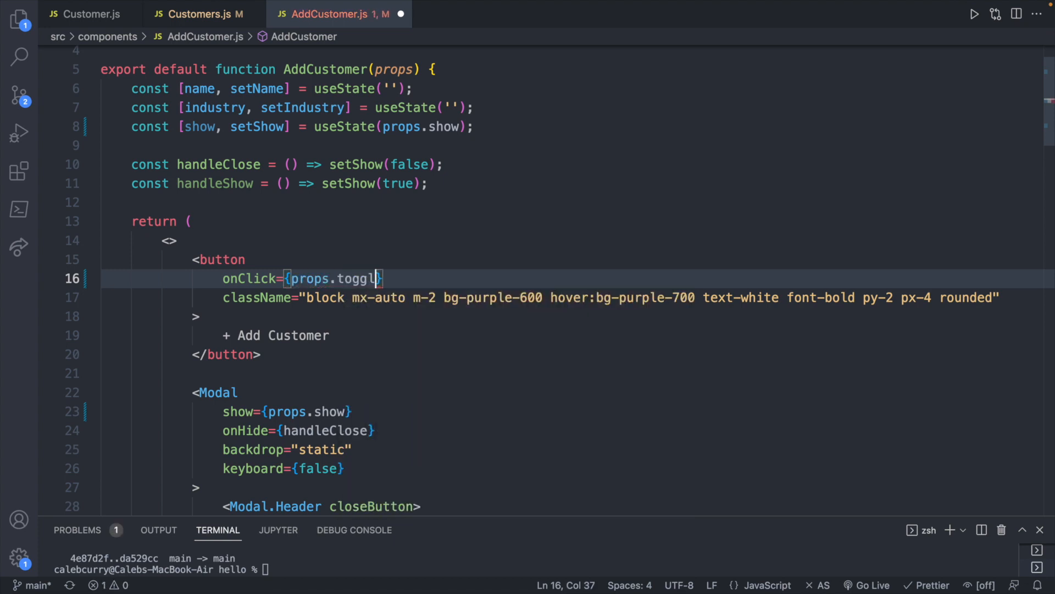
{"action": "type", "text": "eShow"}
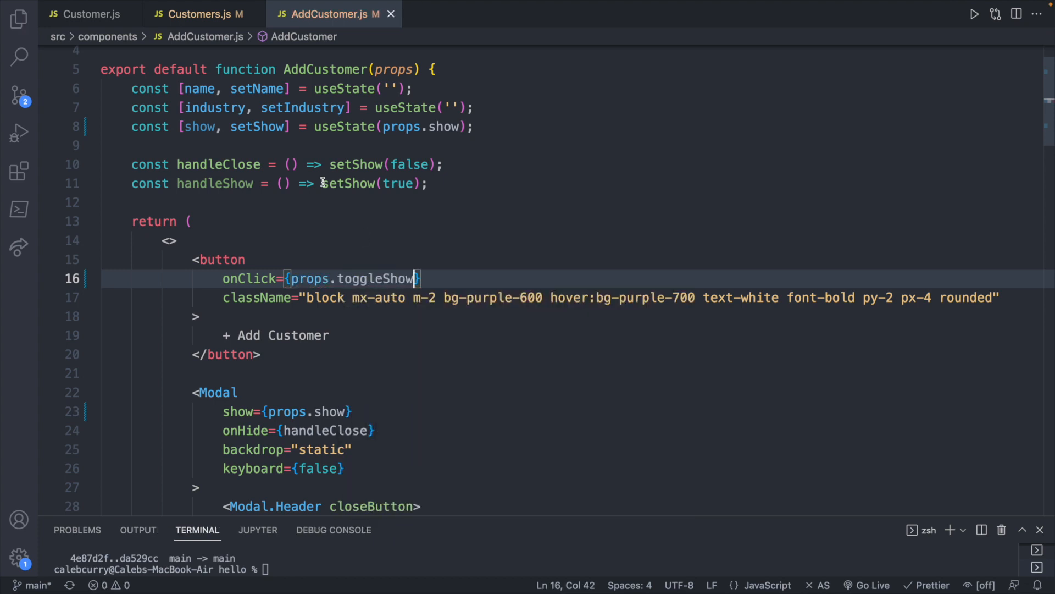
In Customers.js, add function toggleShow(){ setShow() } below the show state
{"action": "left_click", "coordinate": [198, 14]}
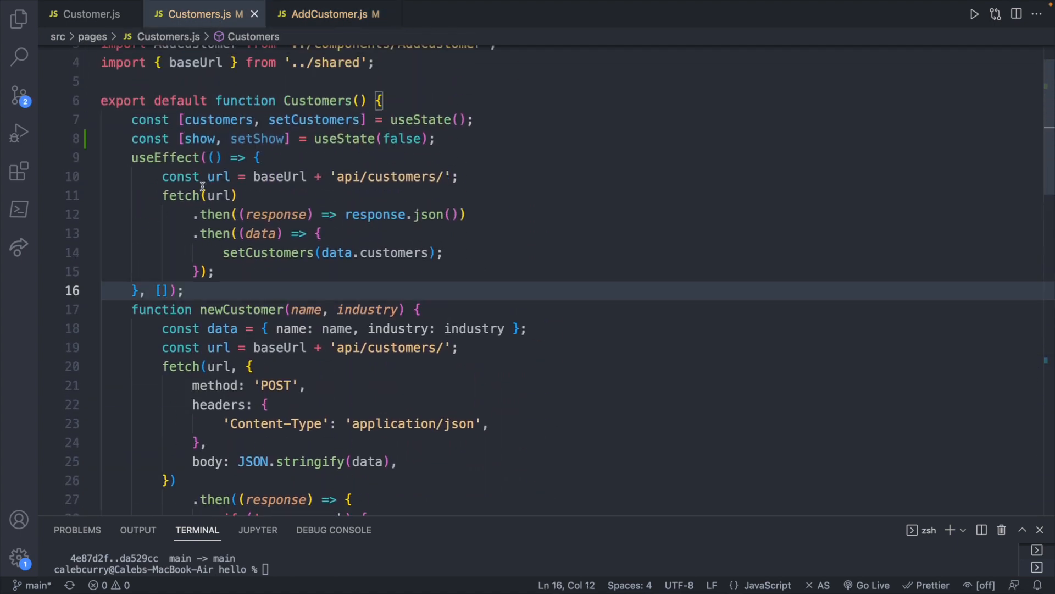
{"action": "key", "text": "Enter"}
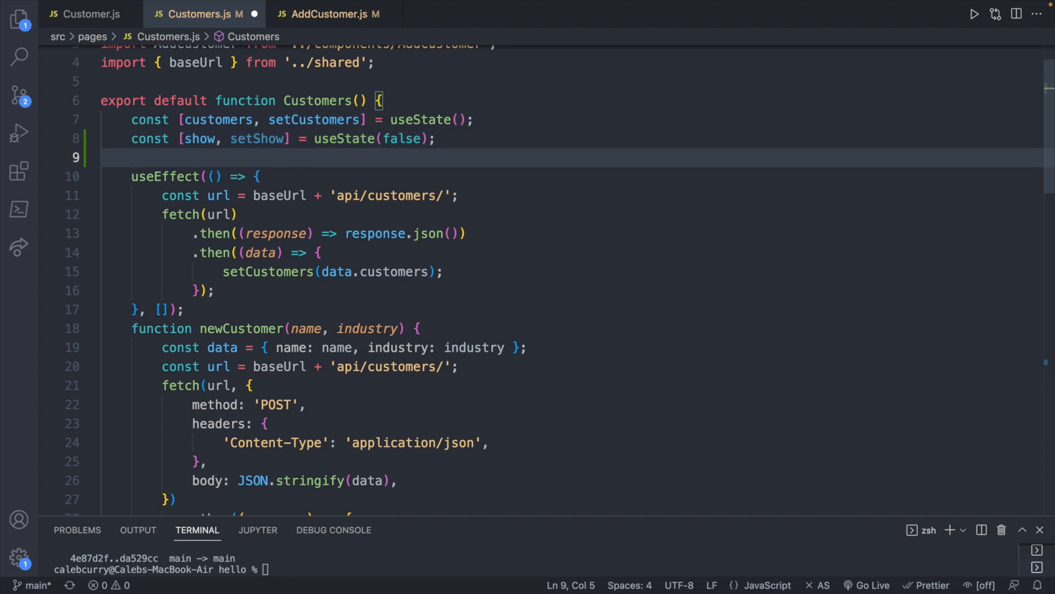
{"action": "key", "text": "Enter"}
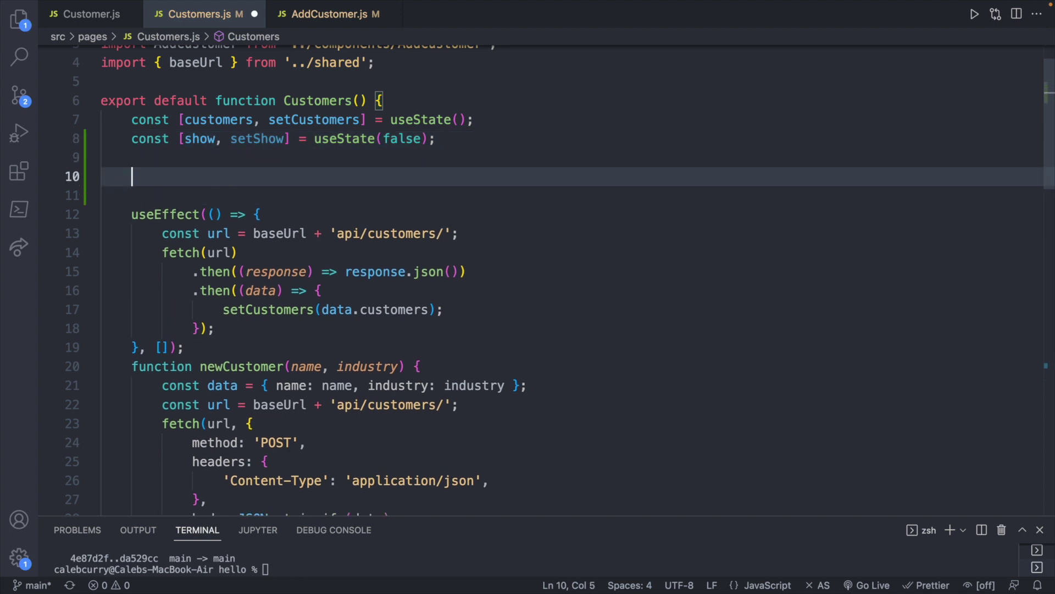
{"action": "type", "text": "function"}
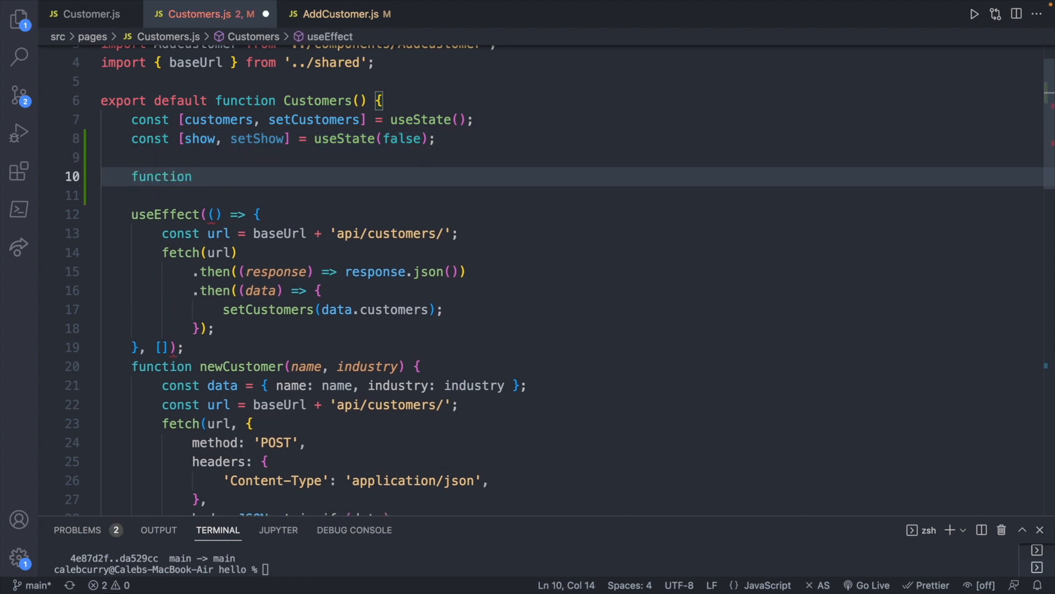
{"action": "type", "text": "toggleShow"}
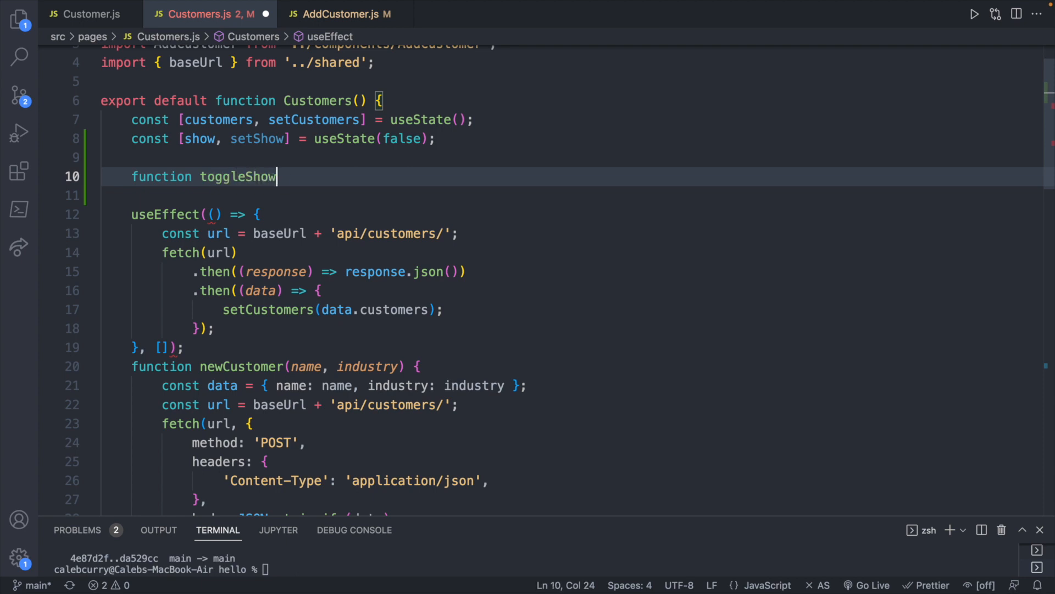
{"action": "type", "text": "(){"}
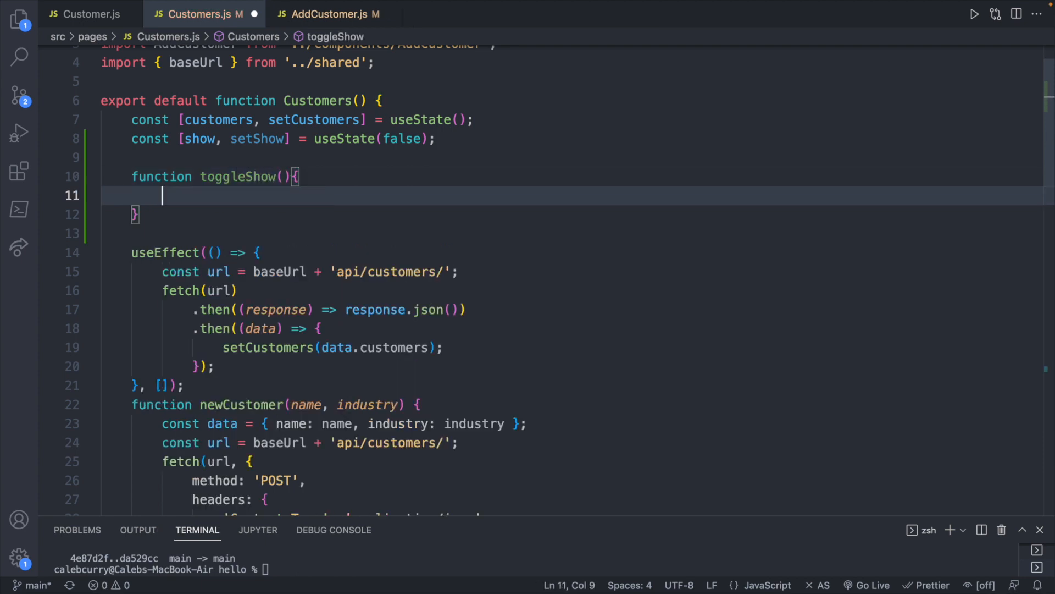
{"action": "type", "text": "setShow()"}
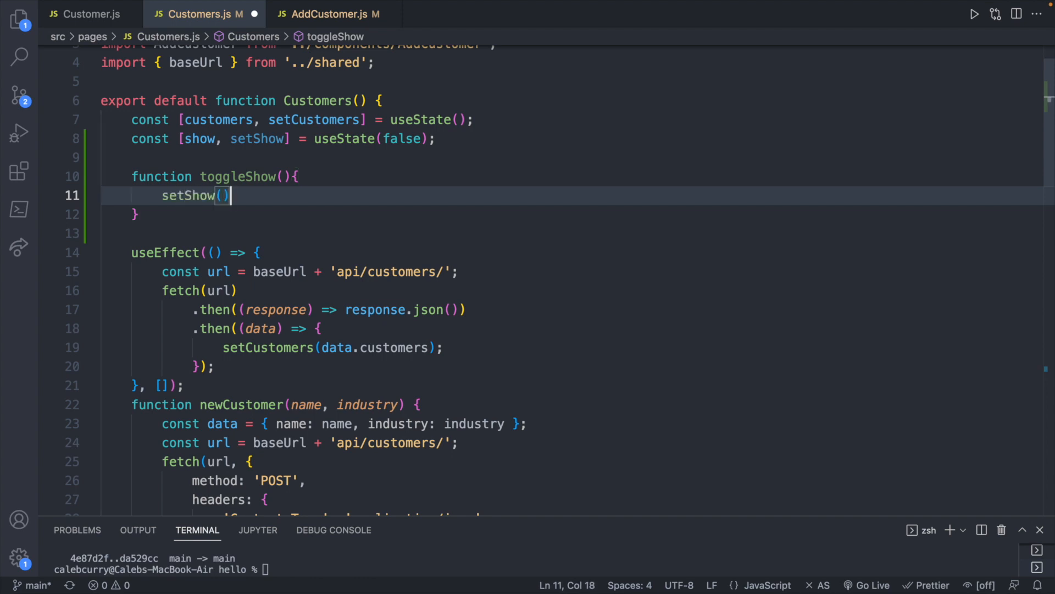
Complete setShow(!show), pass toggleShow={toggleShow} to <AddCustomer>, and save Customers.js
{"action": "type", "text": "!"}
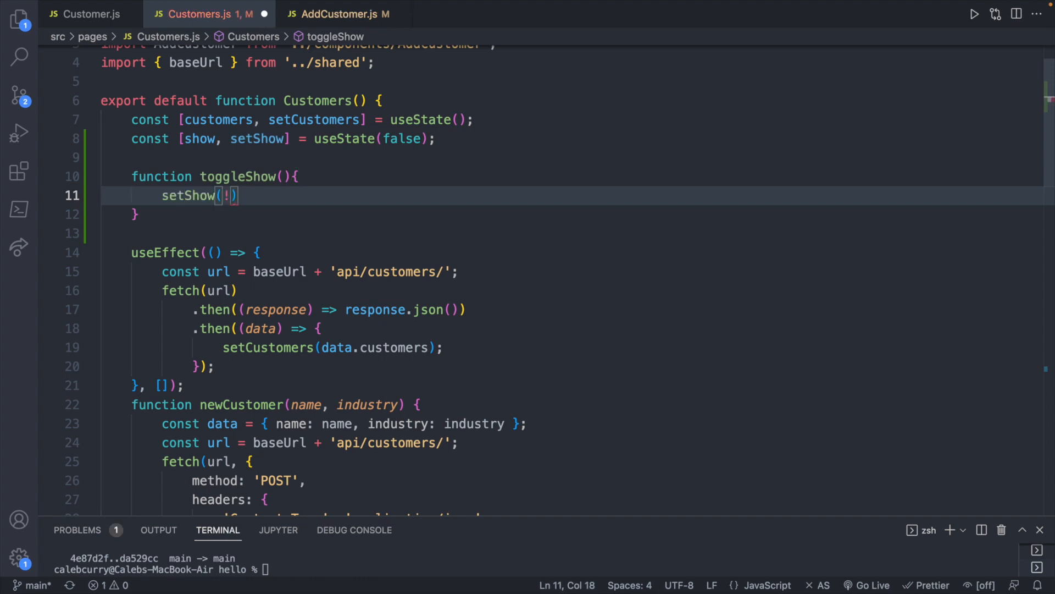
{"action": "type", "text": "show"}
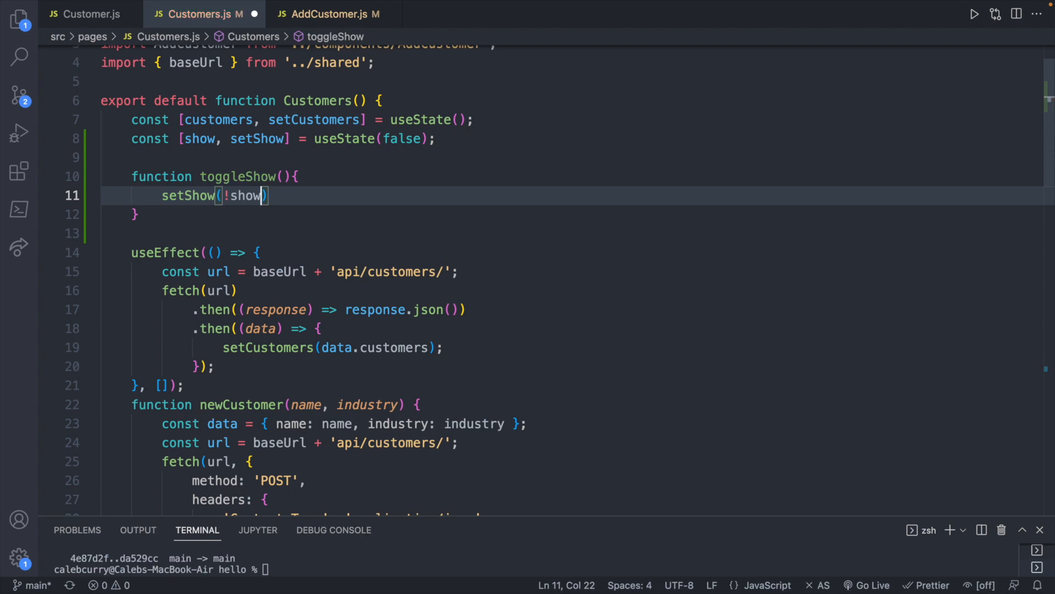
{"action": "scroll", "scroll_direction": "down", "scroll_amount": 3}
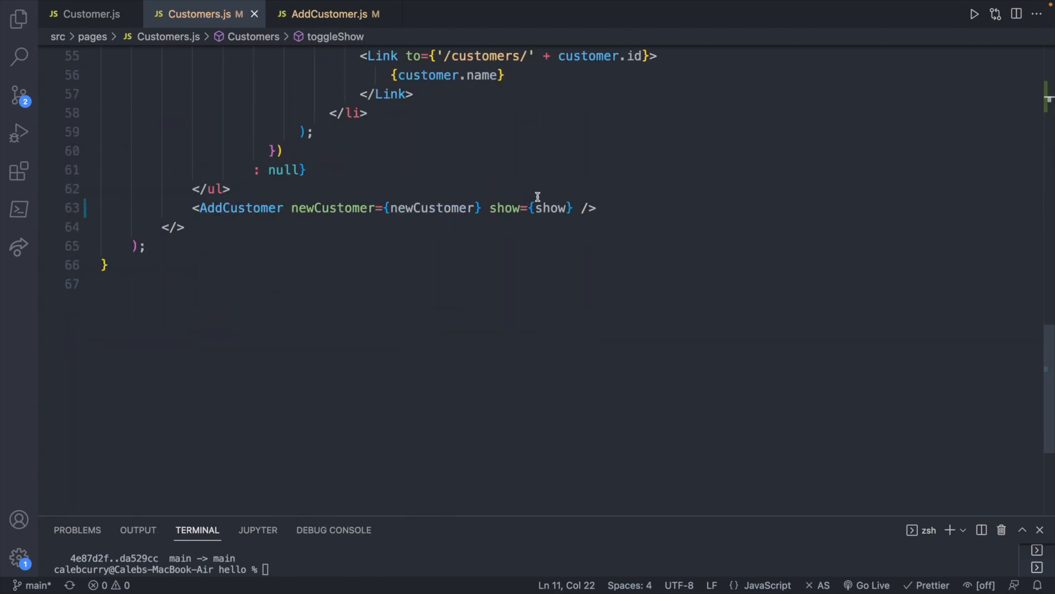
{"action": "type", "text": "toggl"}
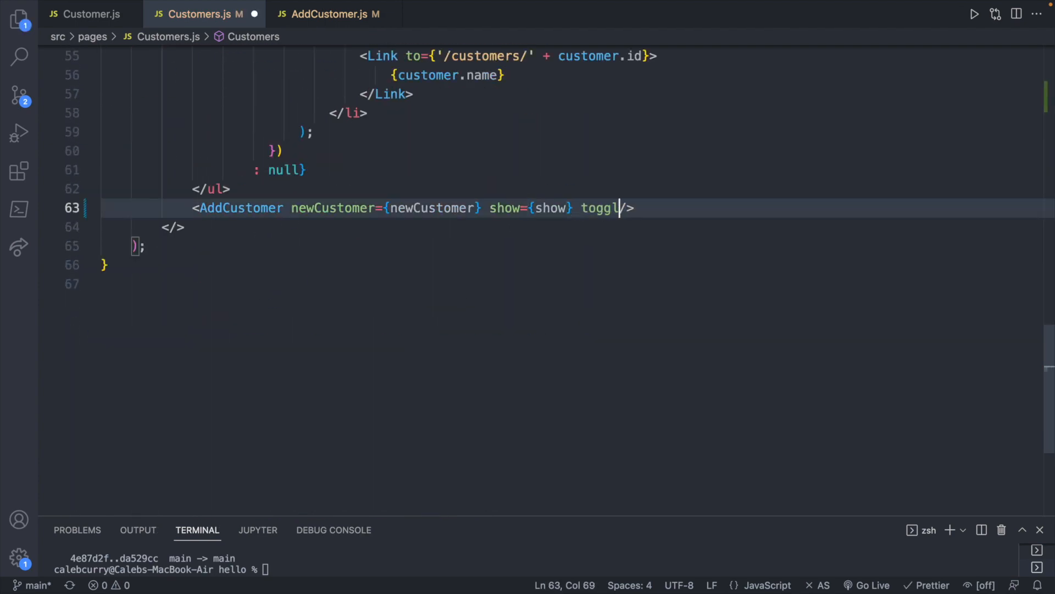
{"action": "type", "text": "eShow={}"}
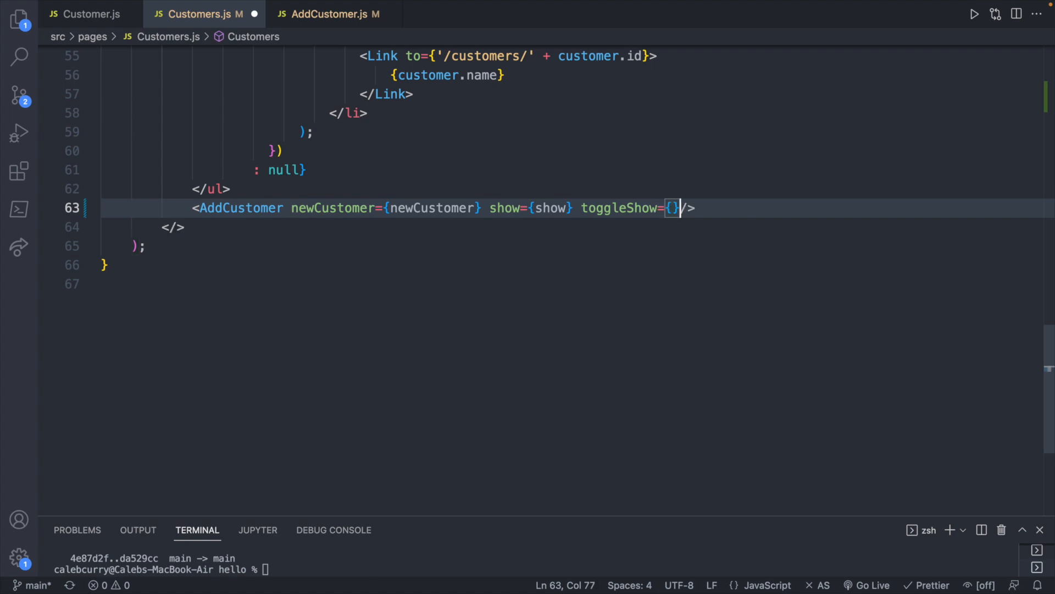
{"action": "type", "text": "toggleShow"}
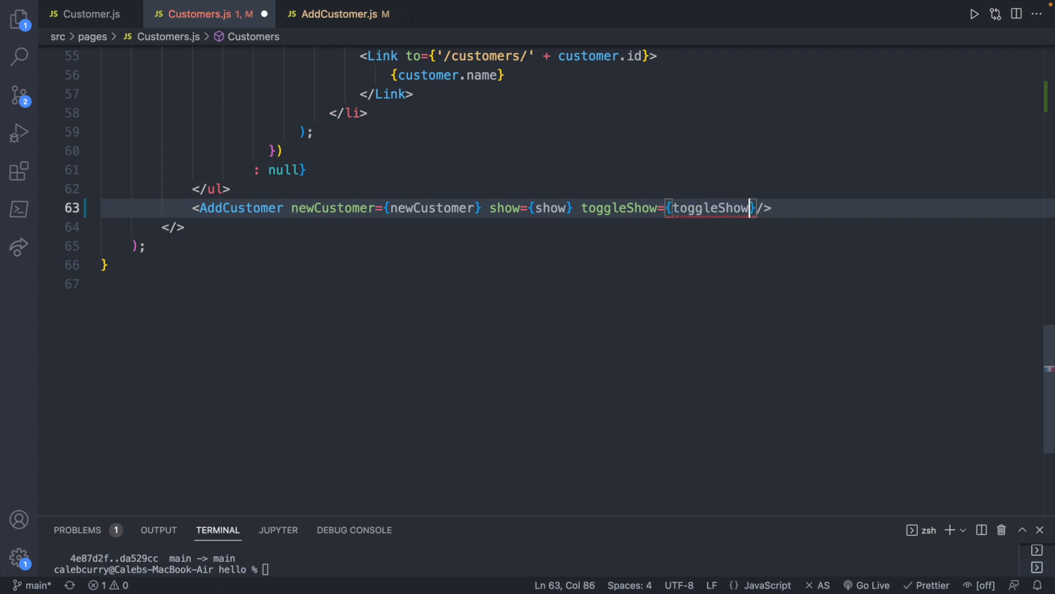
{"action": "key", "text": "cmd+s"}
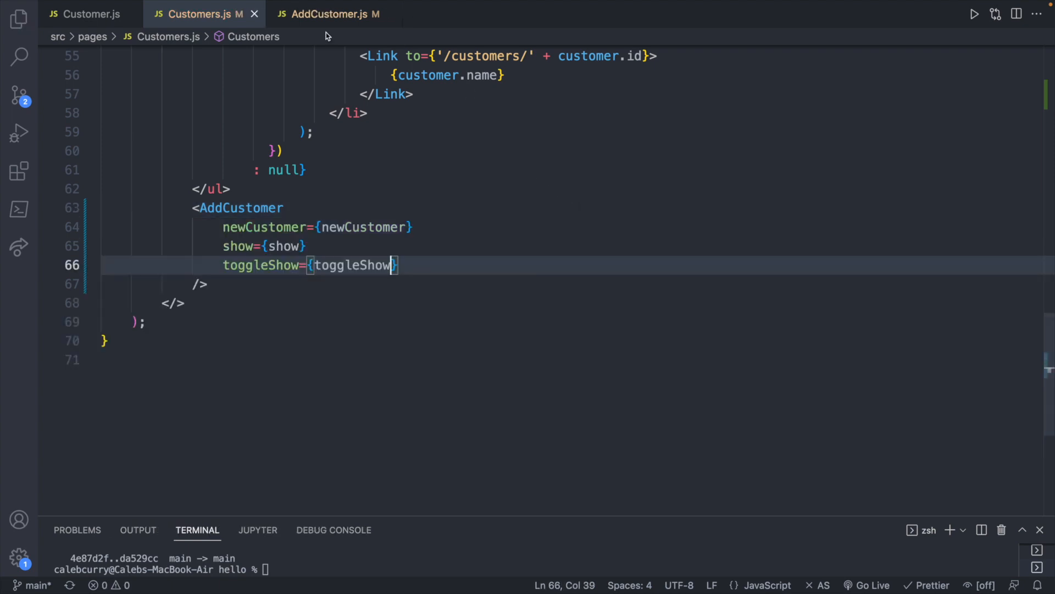
{"action": "left_click", "coordinate": [336, 14]}
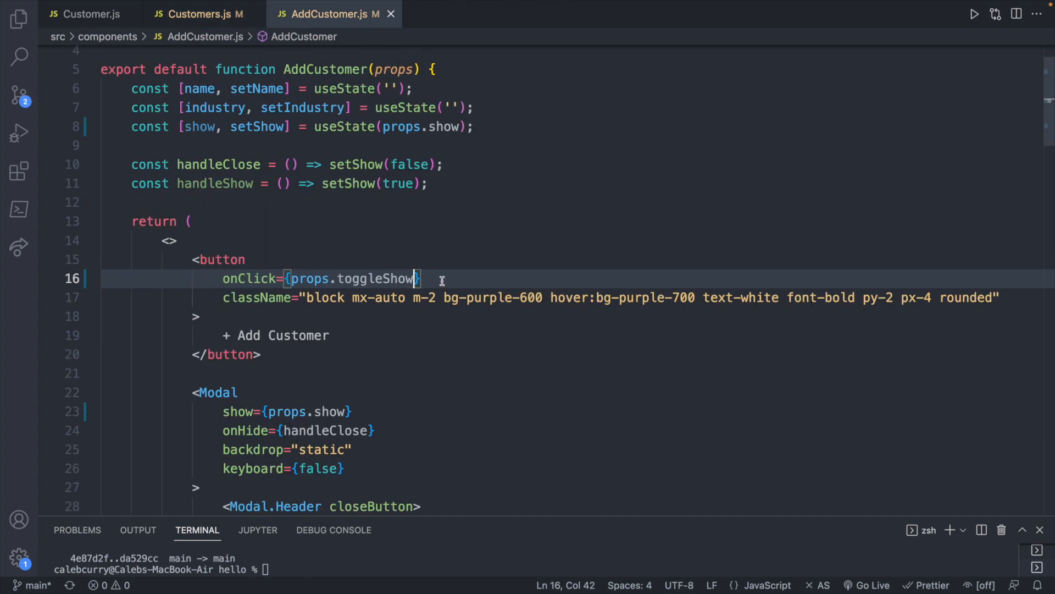
{"action": "mouse_move", "coordinate": [443, 353]}
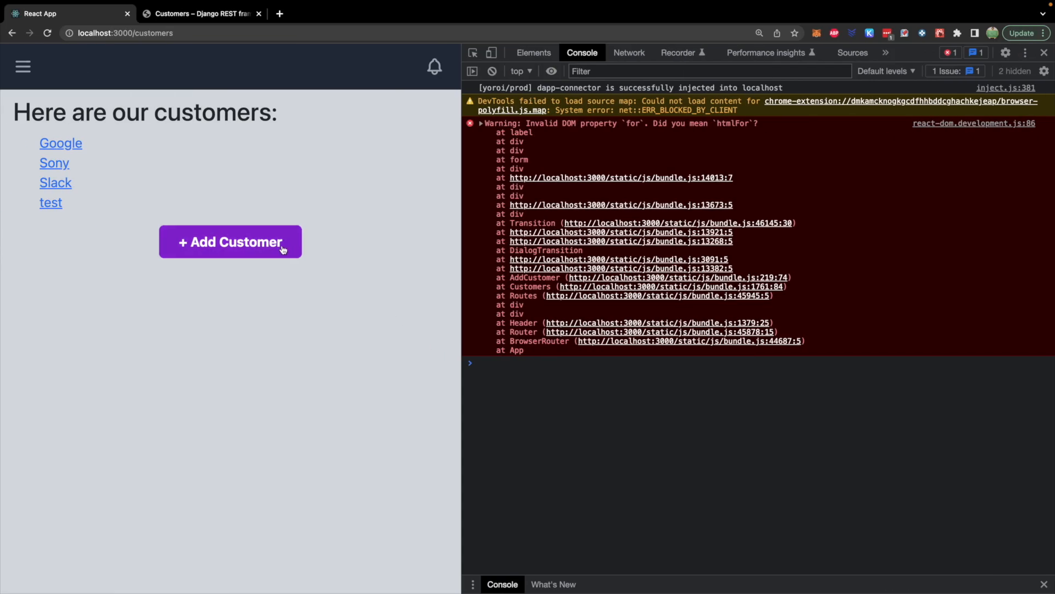
{"action": "left_click", "coordinate": [231, 242]}
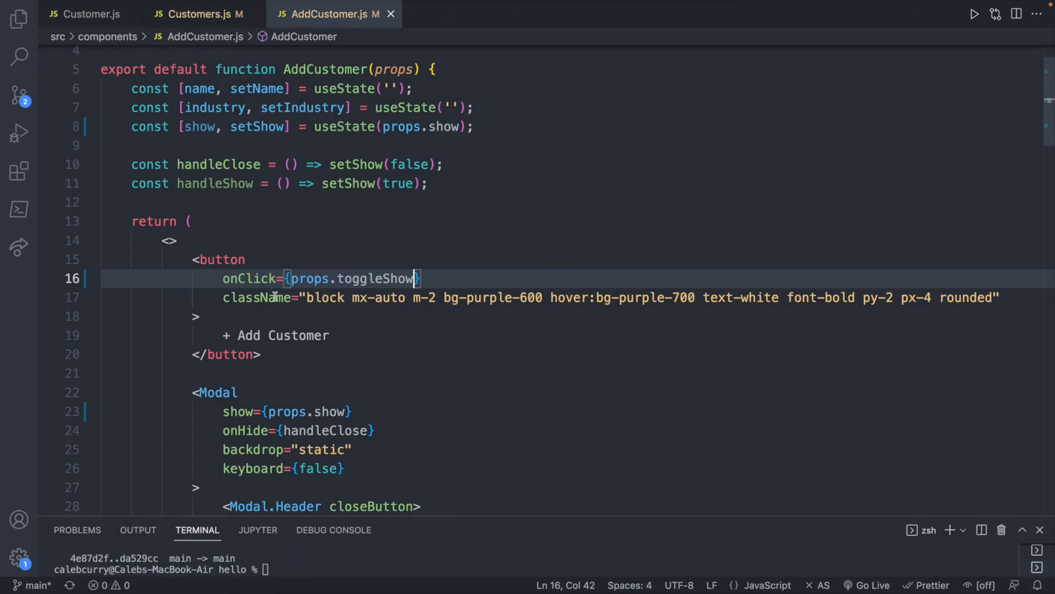
{"action": "mouse_move", "coordinate": [378, 297]}
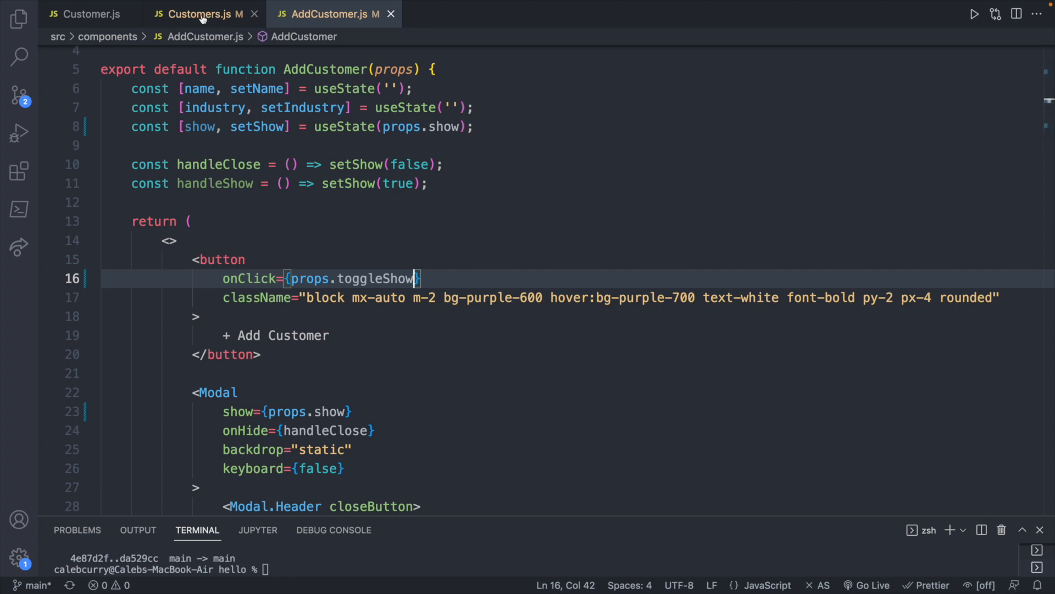
{"action": "mouse_move", "coordinate": [204, 18]}
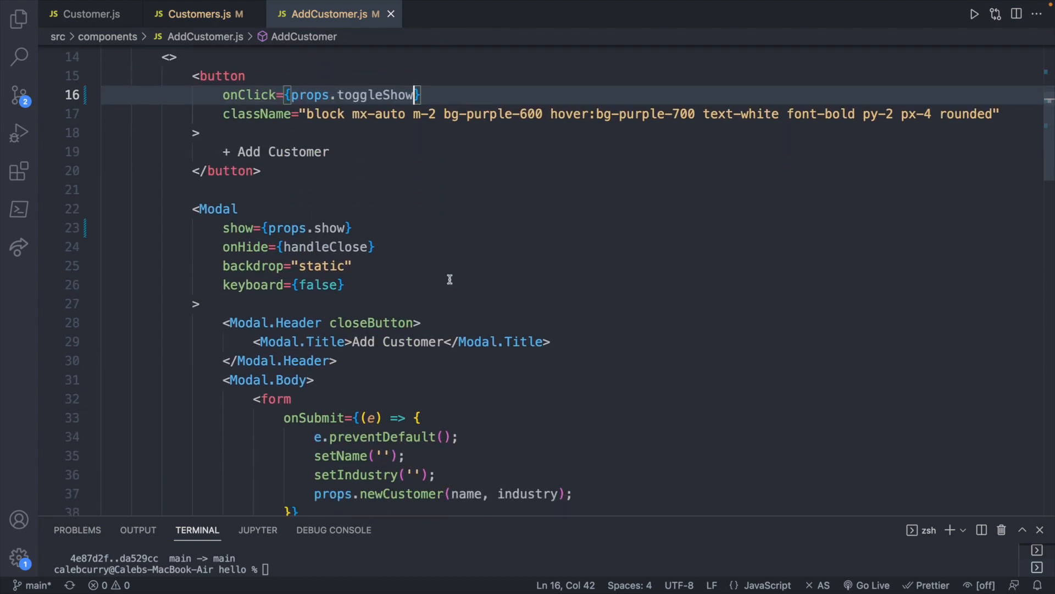
Replace handleClose with props.toggleShow in the modal footer's Close button onClick
{"action": "scroll", "scroll_direction": "down", "scroll_amount": 3}
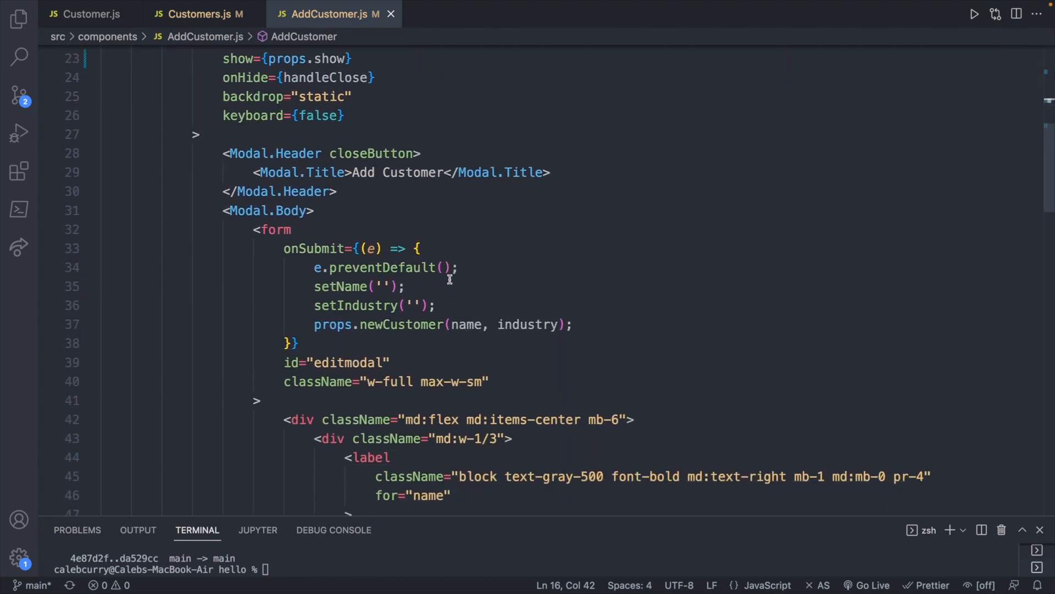
{"action": "scroll", "scroll_direction": "down", "scroll_amount": 3}
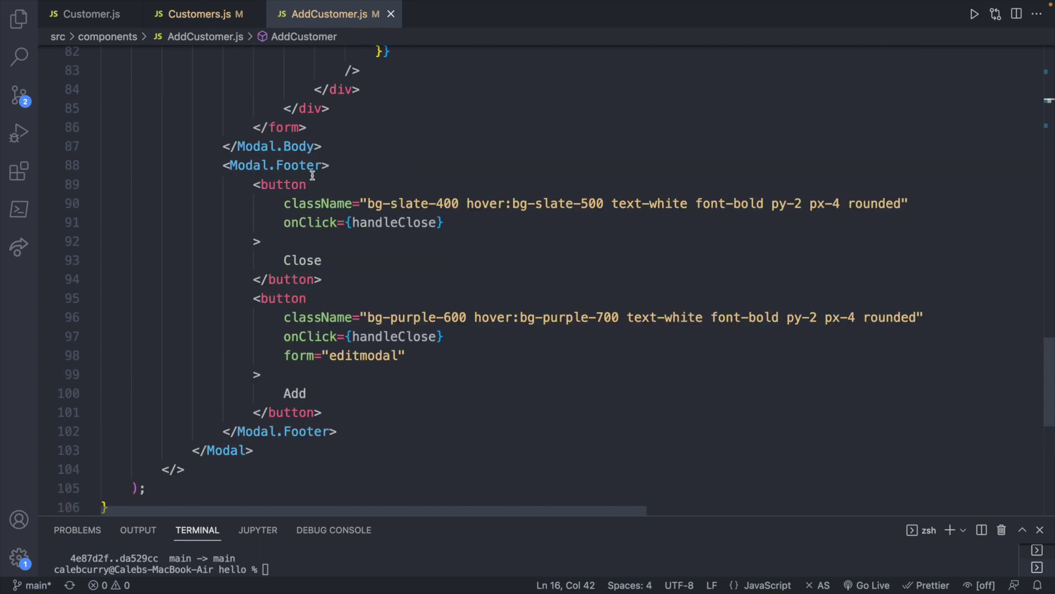
{"action": "mouse_move", "coordinate": [425, 229]}
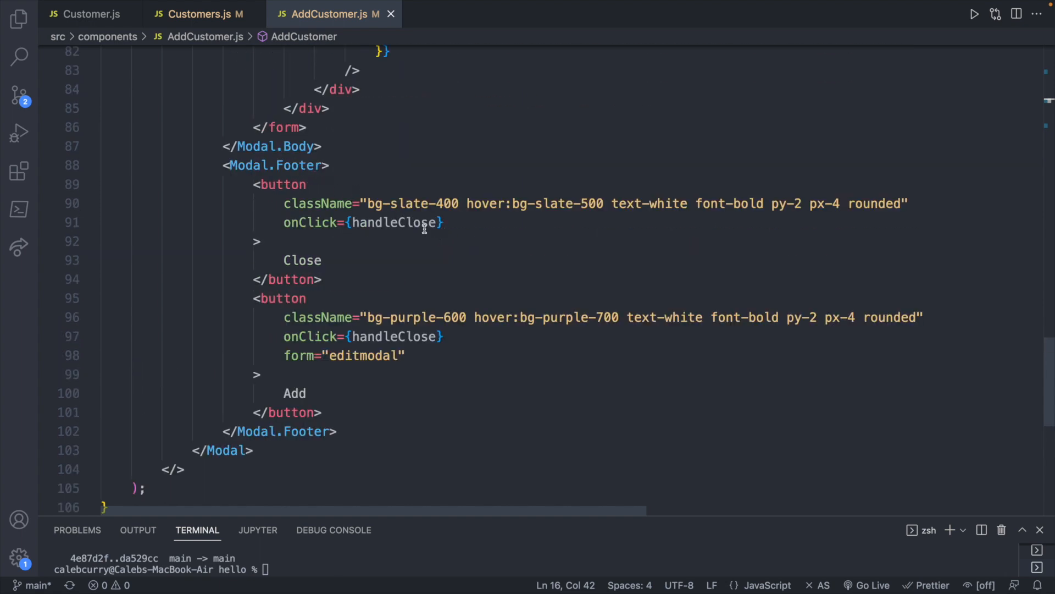
{"action": "double_click", "coordinate": [395, 222]}
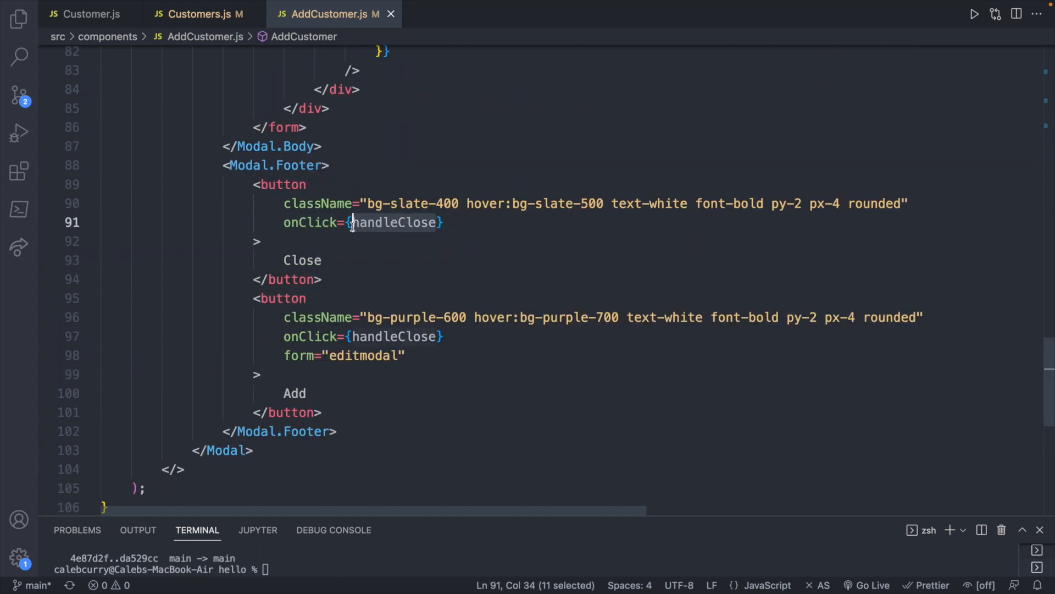
{"action": "type", "text": "toggle"}
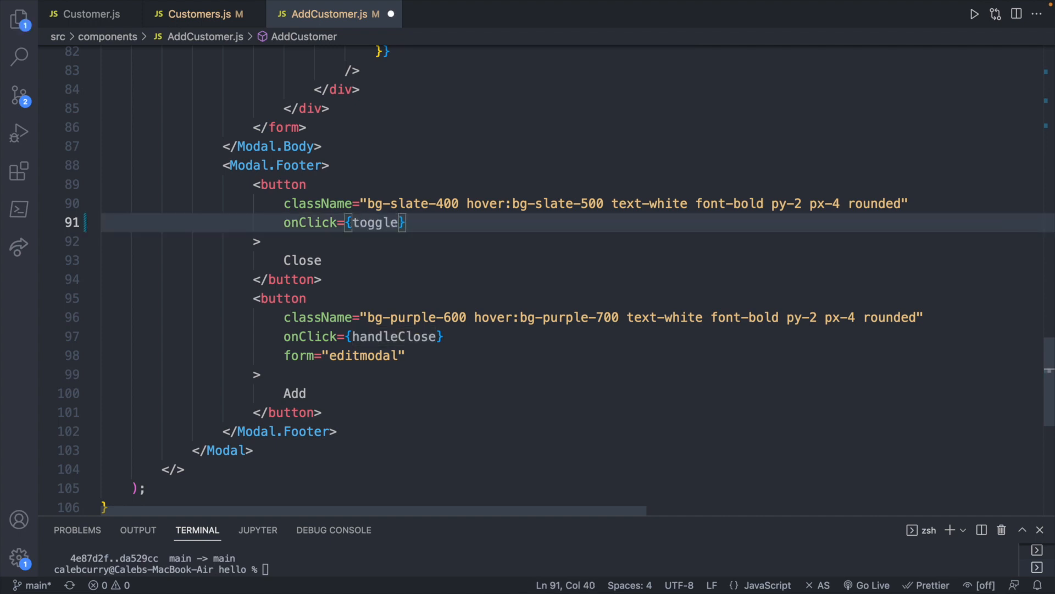
{"action": "type", "text": "Show"}
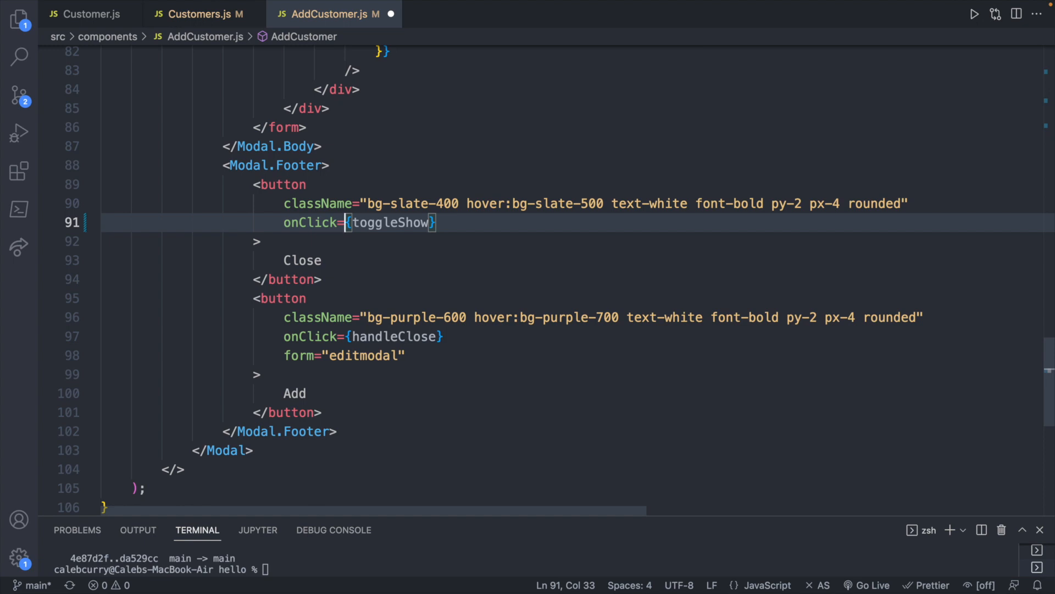
{"action": "type", "text": "props."}
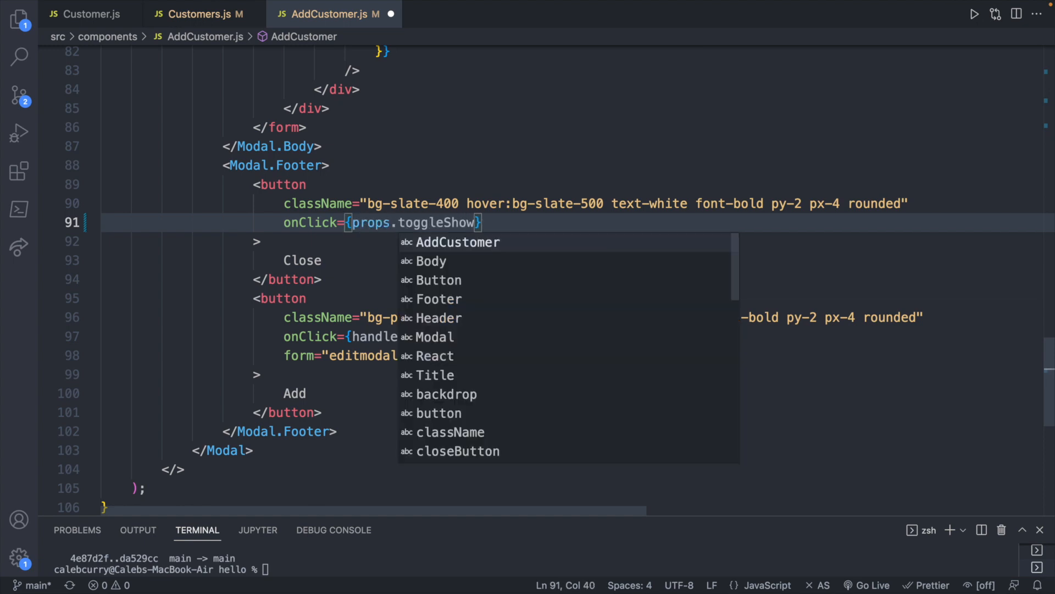
{"action": "key", "text": "Escape"}
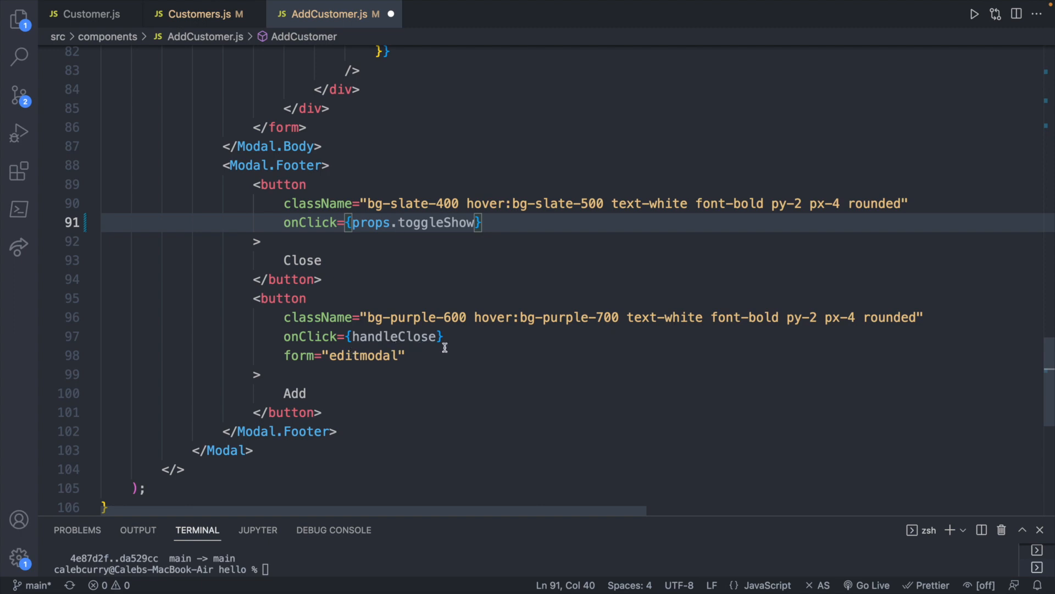
{"action": "left_click", "coordinate": [444, 337]}
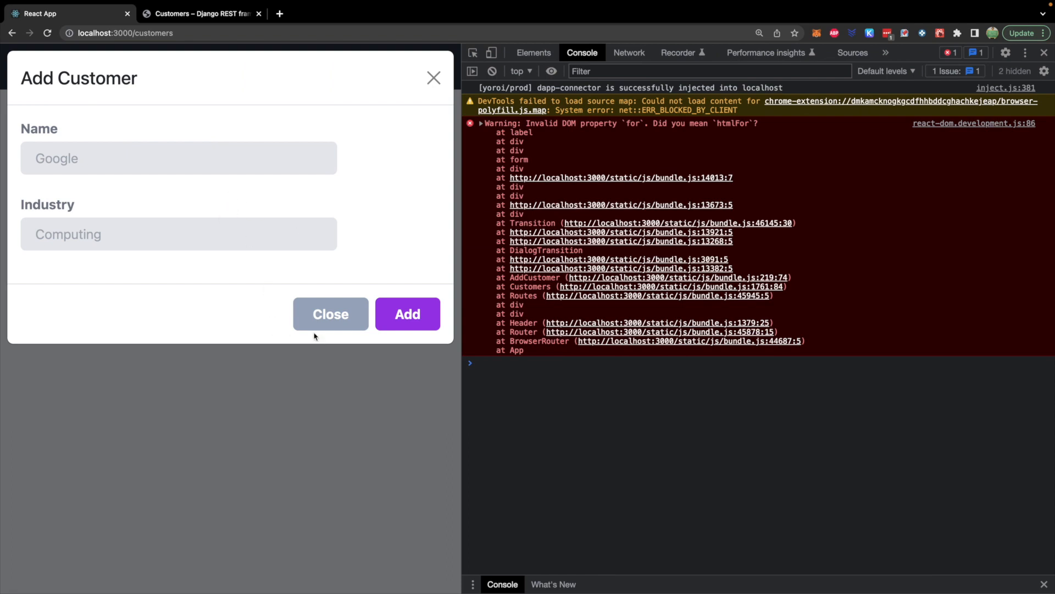
Close the modal, reload the customers page, reopen Add Customer and submit with Add
{"action": "left_click", "coordinate": [330, 315]}
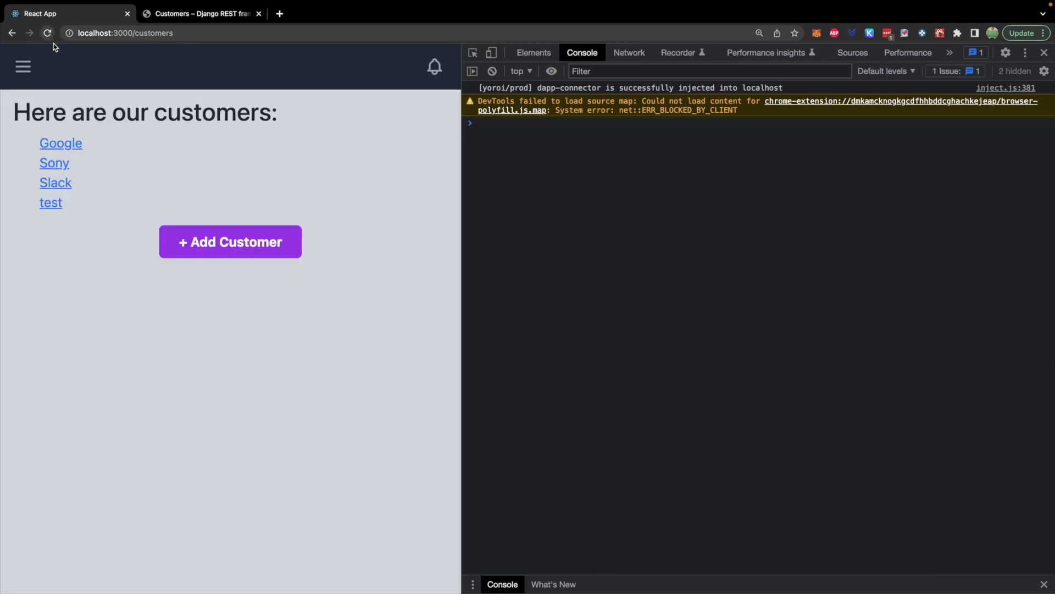
{"action": "left_click", "coordinate": [231, 241]}
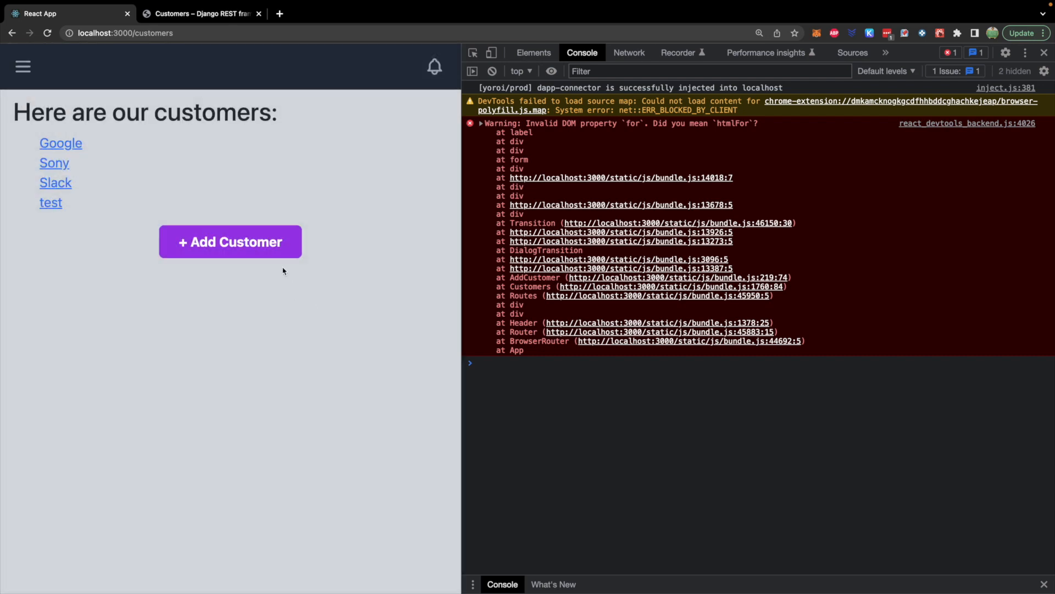
{"action": "left_click", "coordinate": [230, 241]}
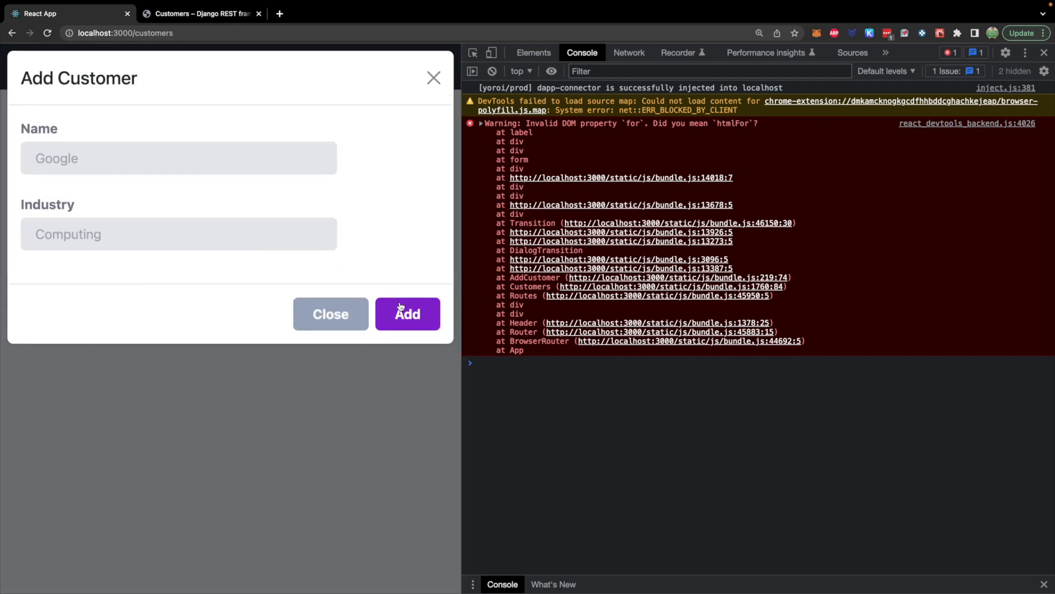
{"action": "left_click", "coordinate": [407, 314]}
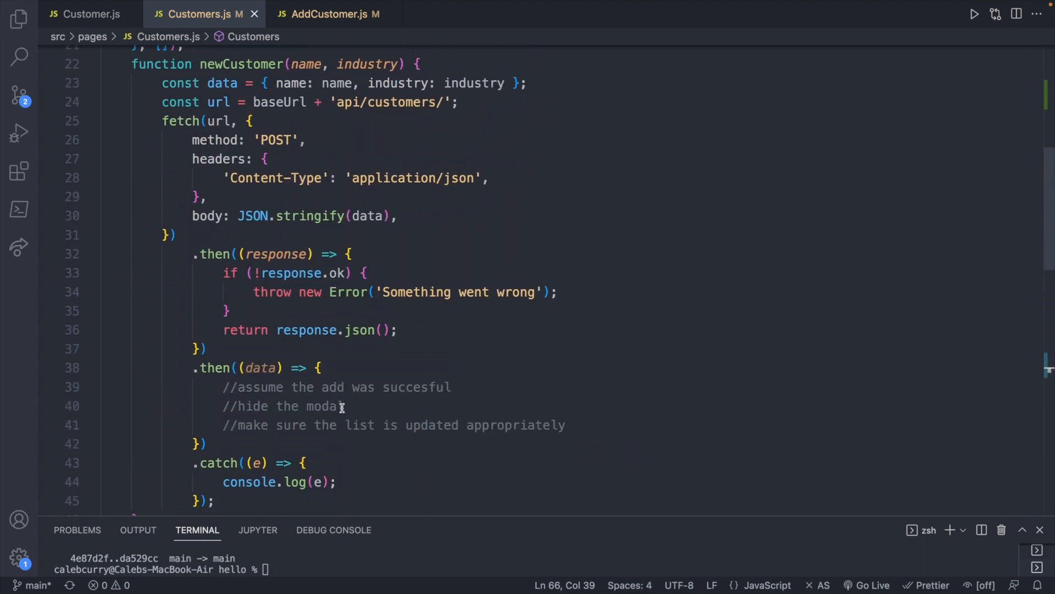
Add toggleShow(); inside newCustomer's success callback in Customers.js
{"action": "left_click", "coordinate": [354, 367]}
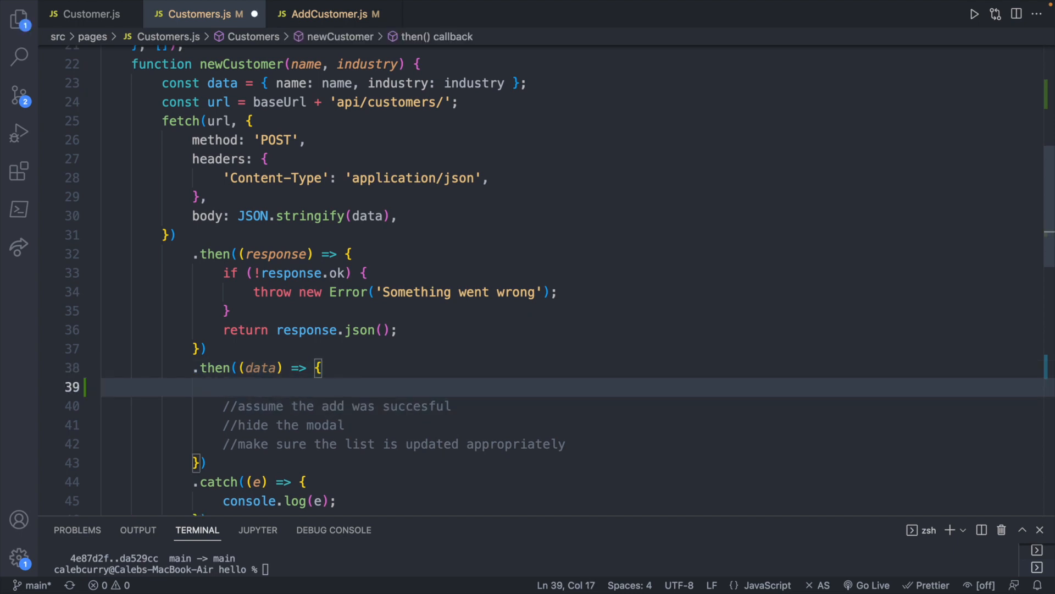
{"action": "type", "text": "toggleShow"}
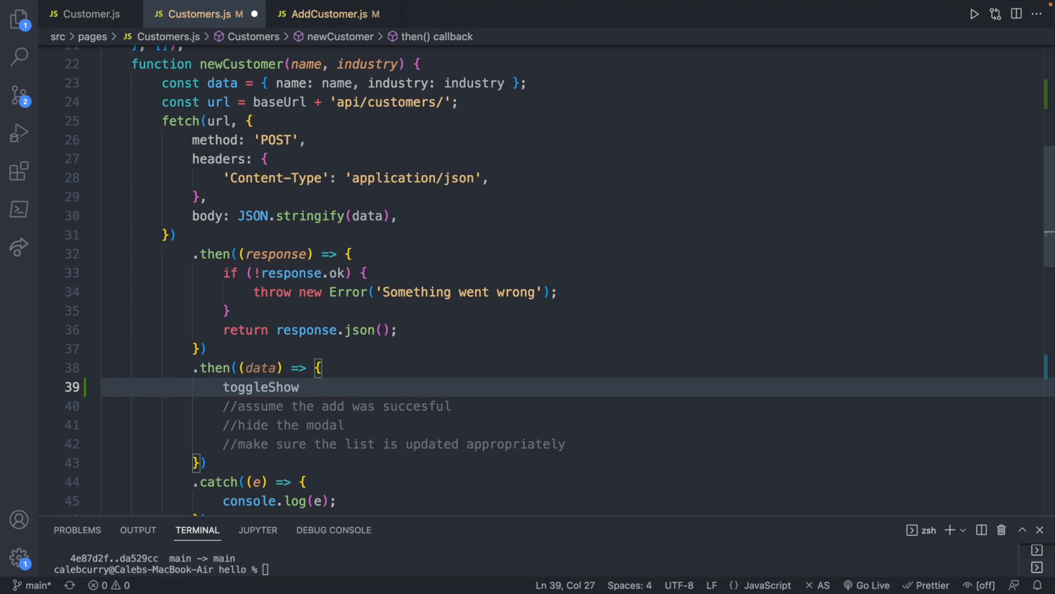
{"action": "type", "text": "();"}
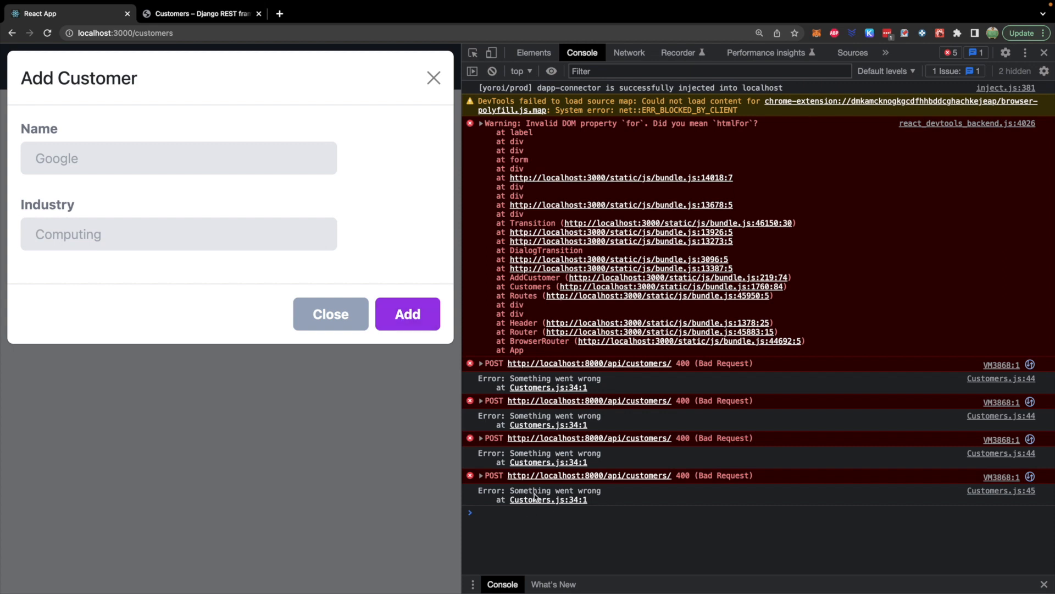
Add a customer named TEST via the form and reload the customers list
{"action": "left_click", "coordinate": [185, 158]}
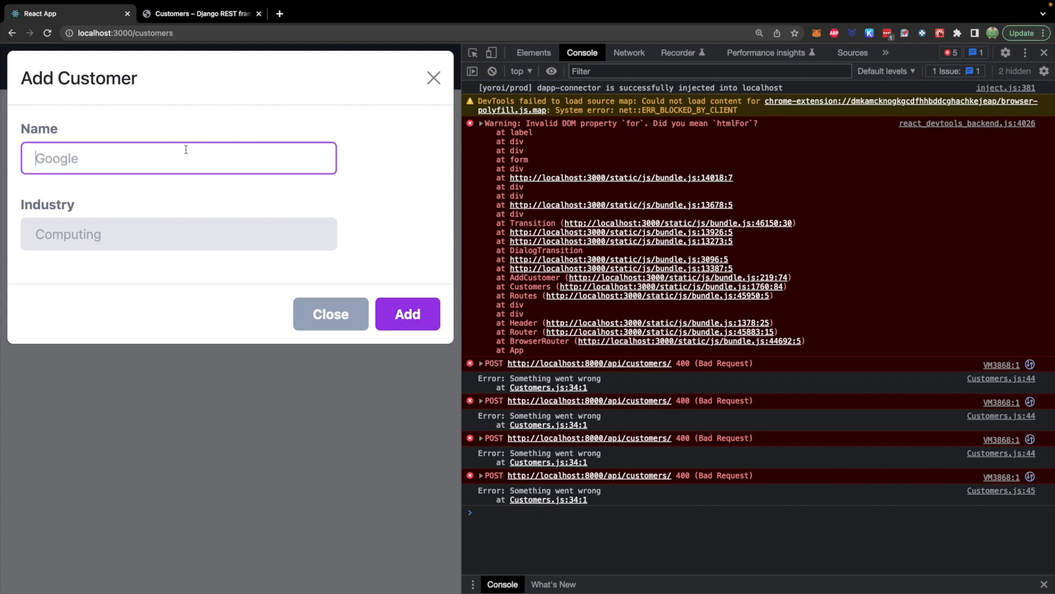
{"action": "mouse_move", "coordinate": [284, 133]}
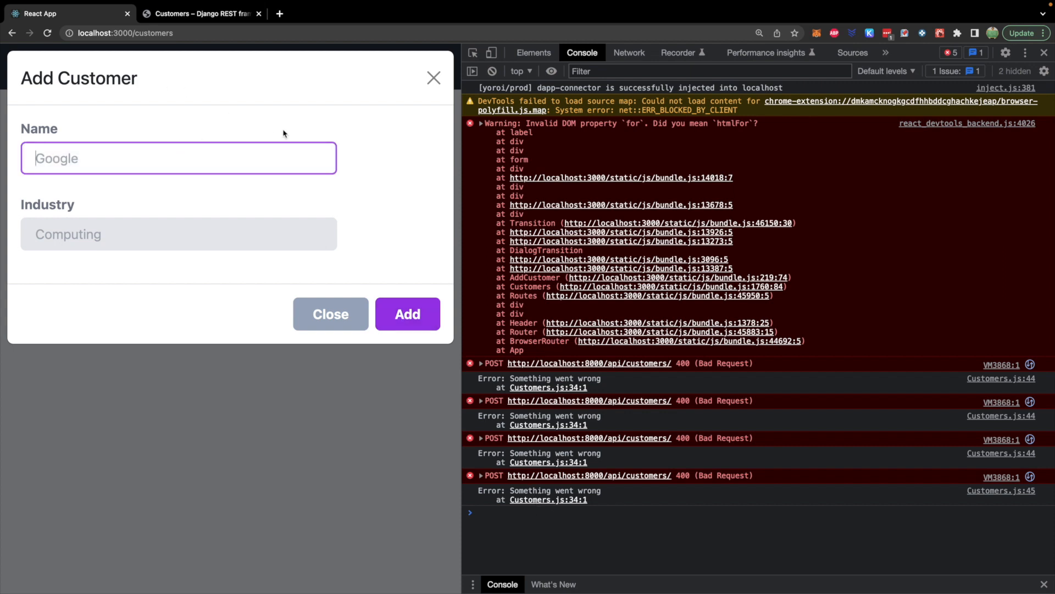
{"action": "type", "text": "TES"}
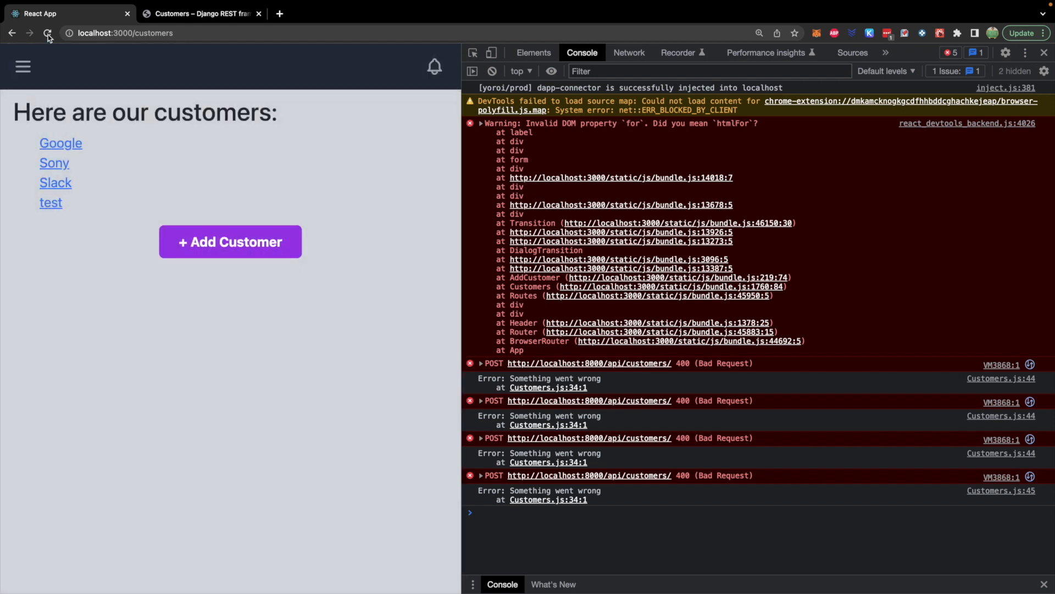
{"action": "left_click", "coordinate": [46, 33]}
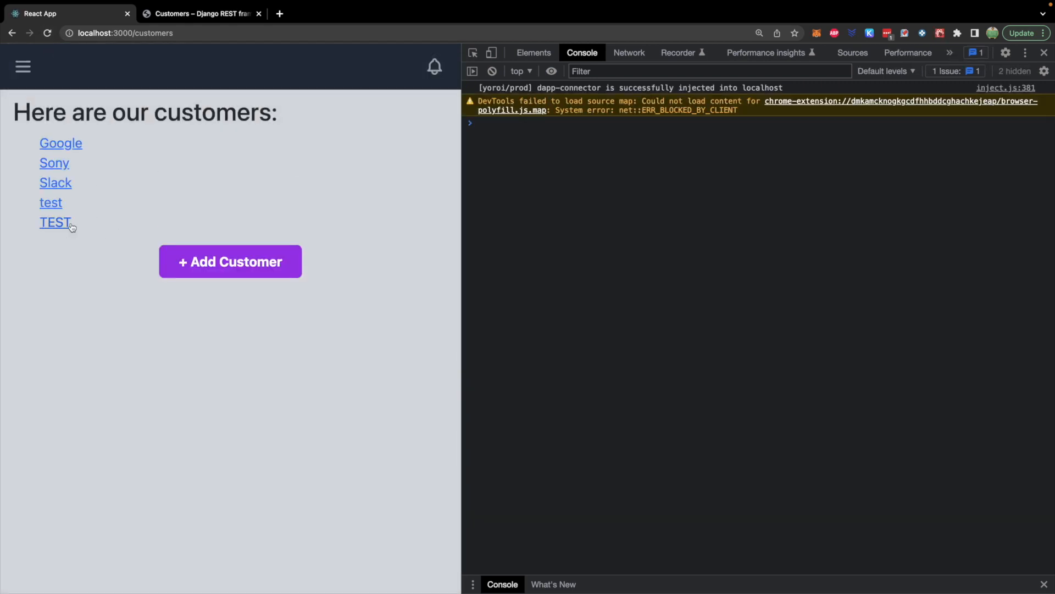
Open the old lowercase test customer and delete it
{"action": "left_click", "coordinate": [52, 222]}
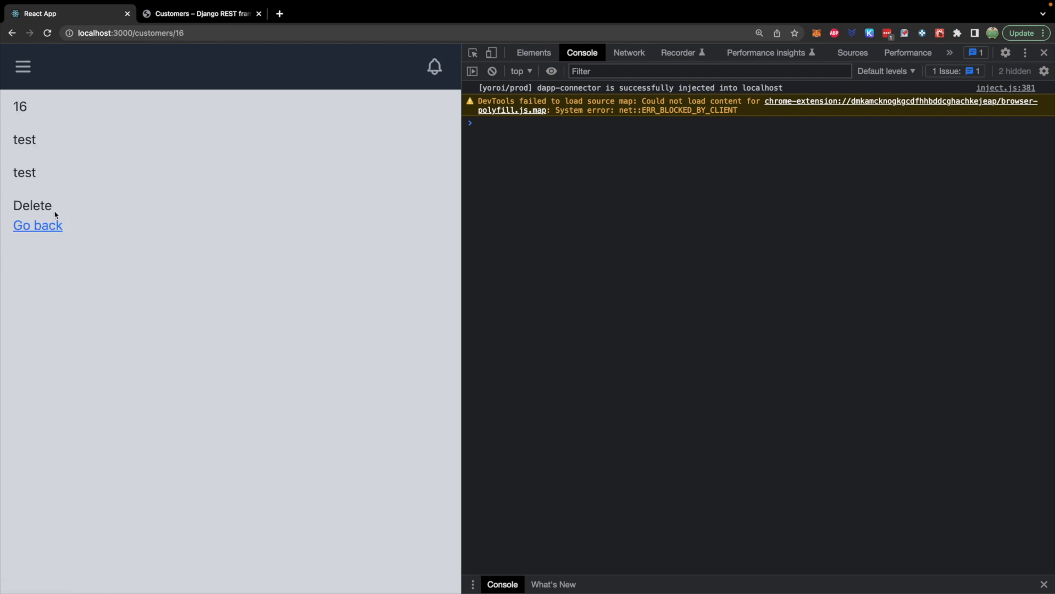
{"action": "left_click", "coordinate": [37, 224]}
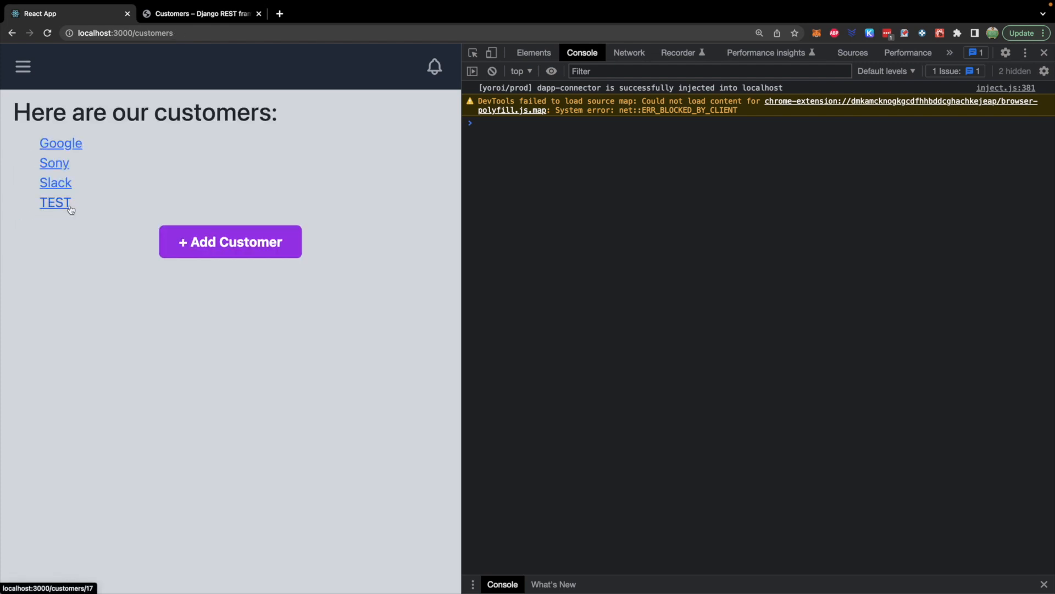